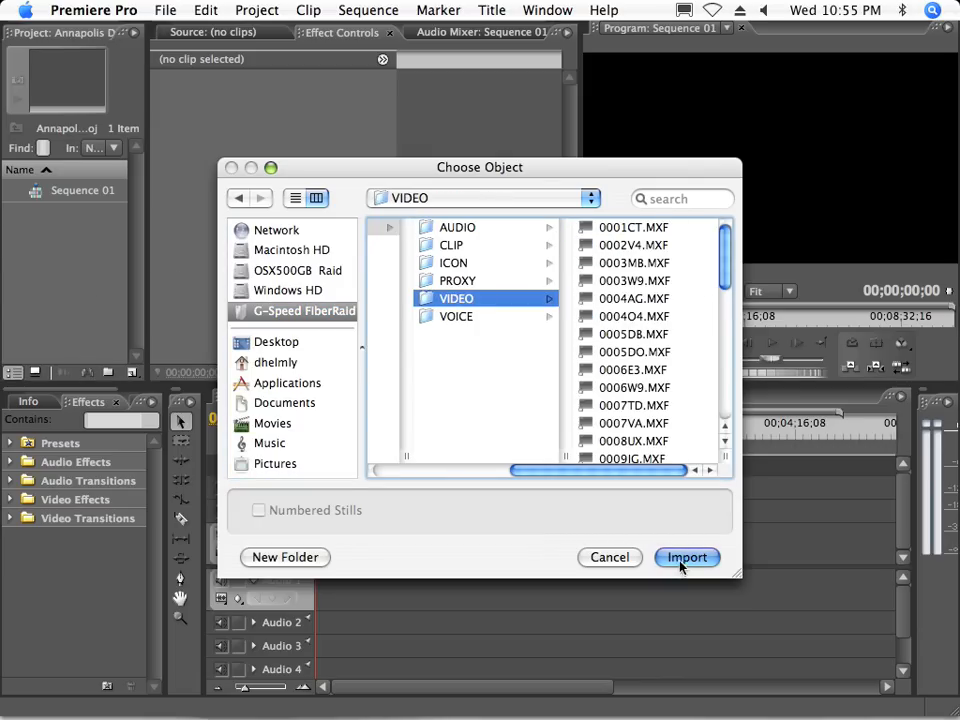
# Import the VIDEO folder of Annapolis MXF clips from the G-Speed FiberRaid.
pyautogui.click(686, 557)
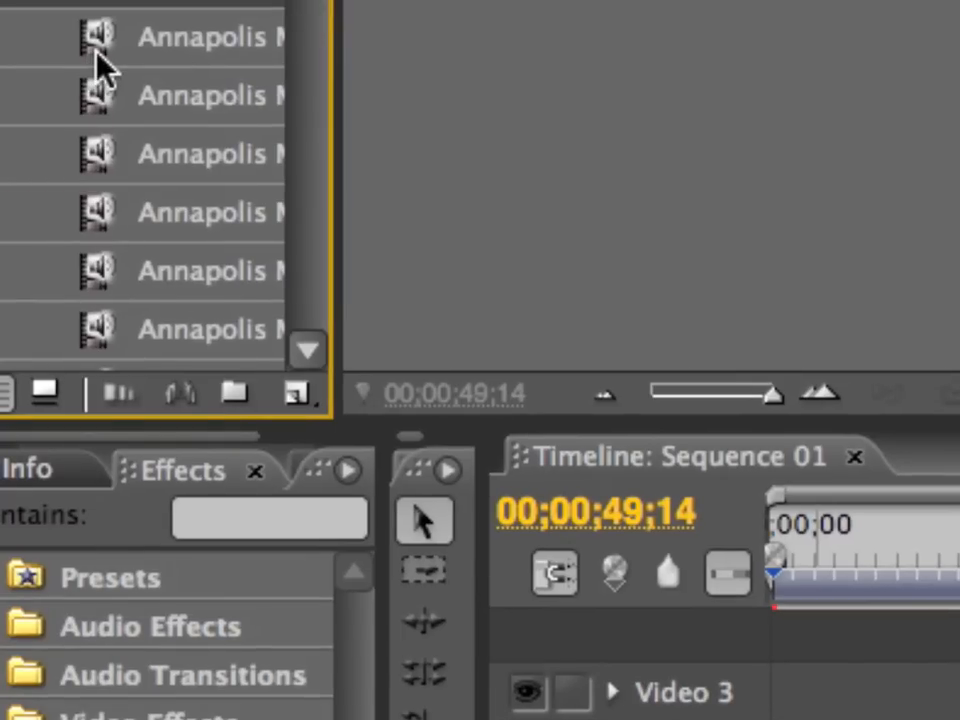
pyautogui.moveTo(100, 95)
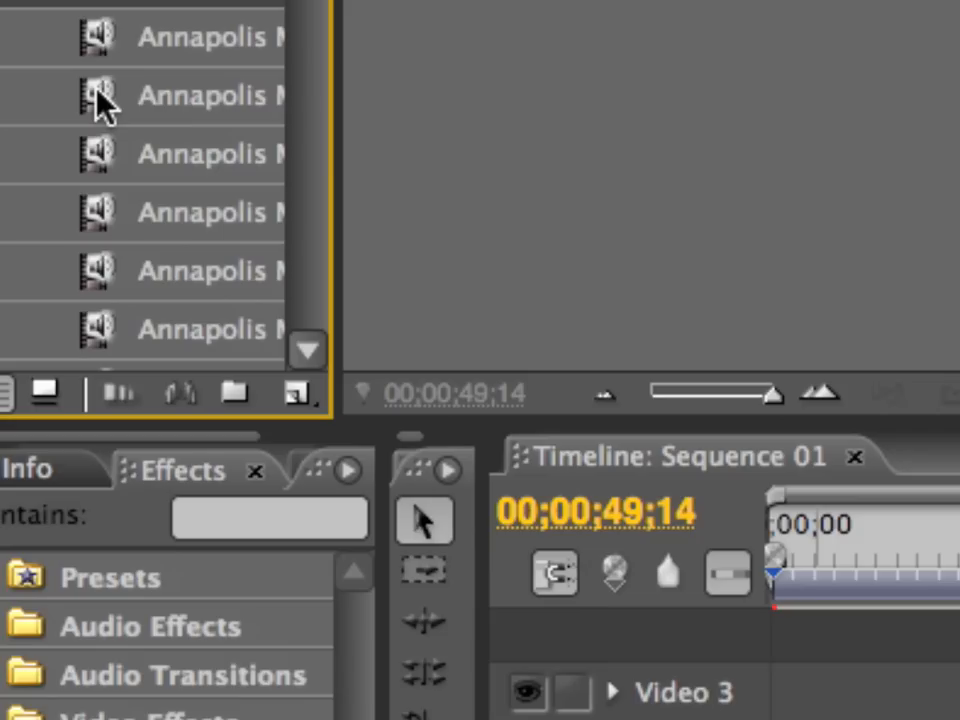
pyautogui.moveTo(100, 62)
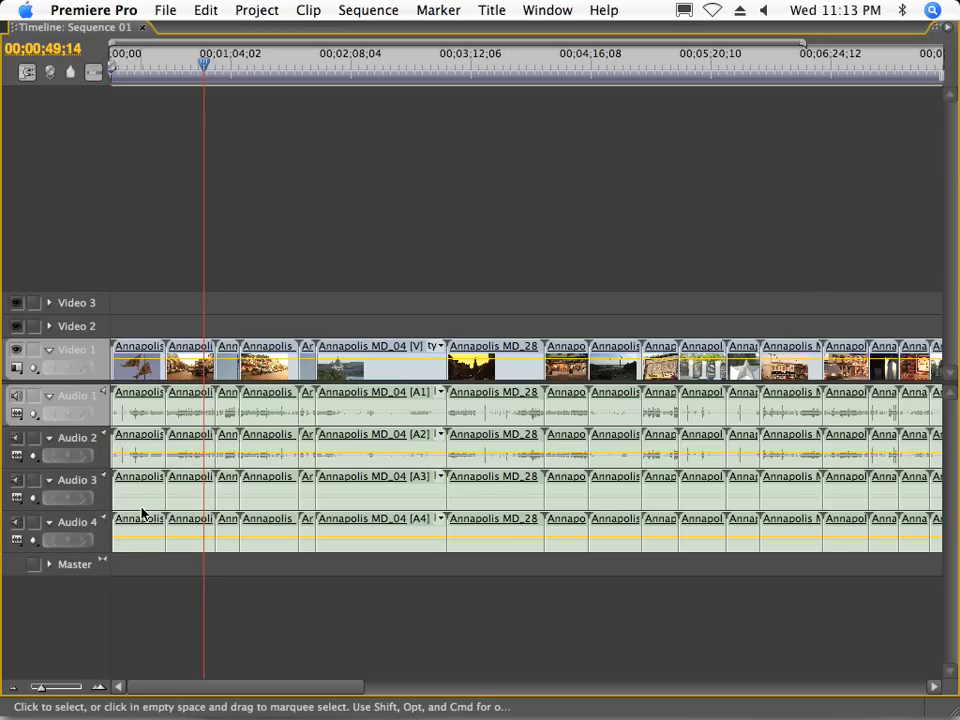
pyautogui.moveTo(137, 417)
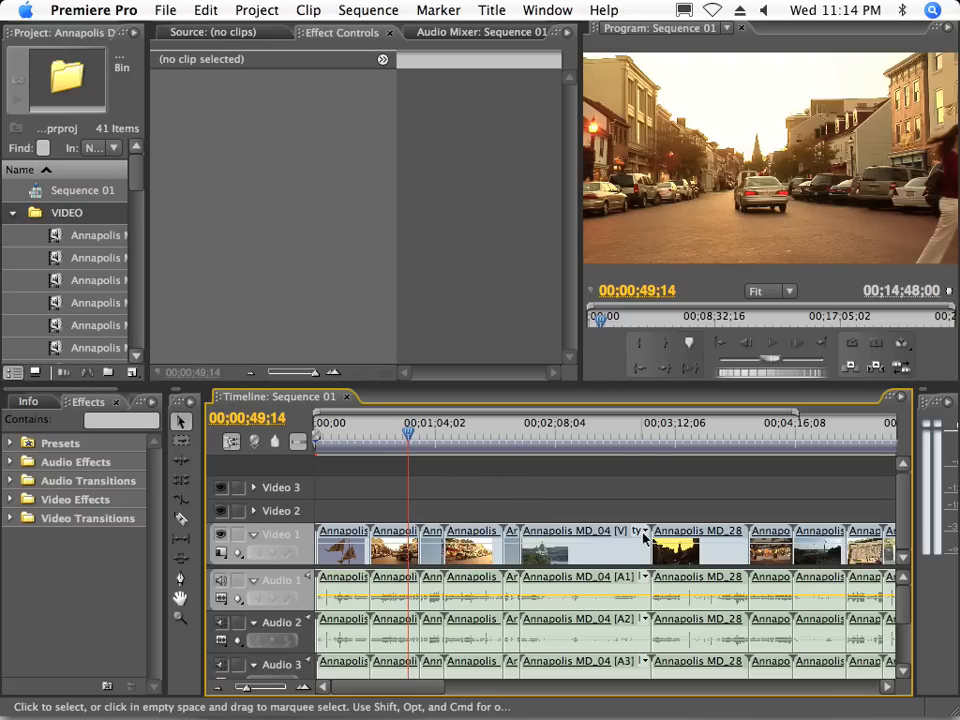
pyautogui.moveTo(650, 537)
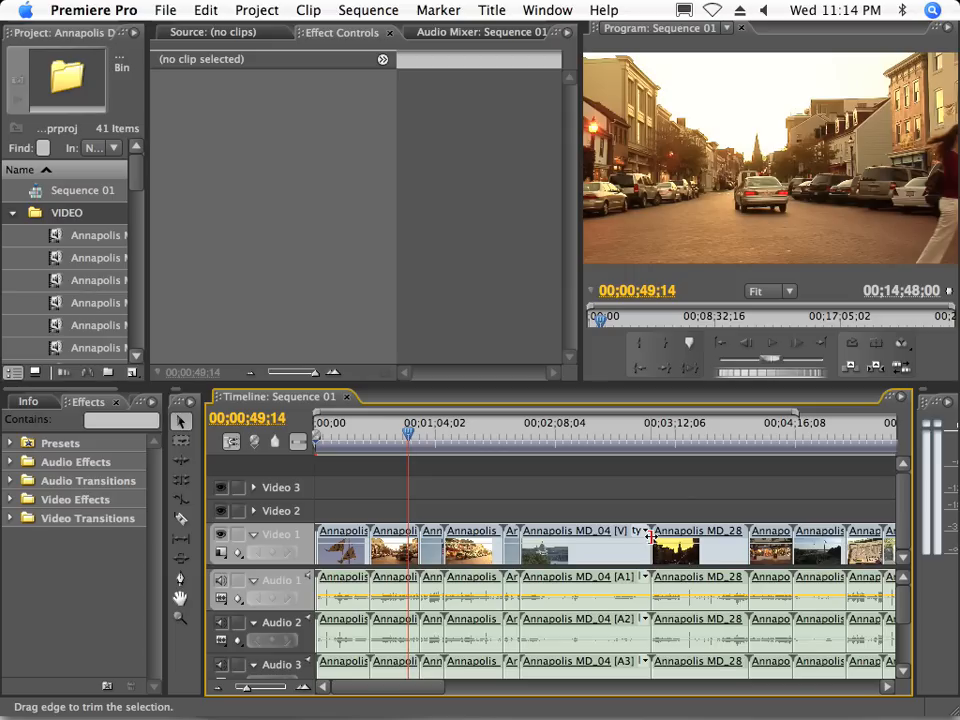
pyautogui.moveTo(650, 545)
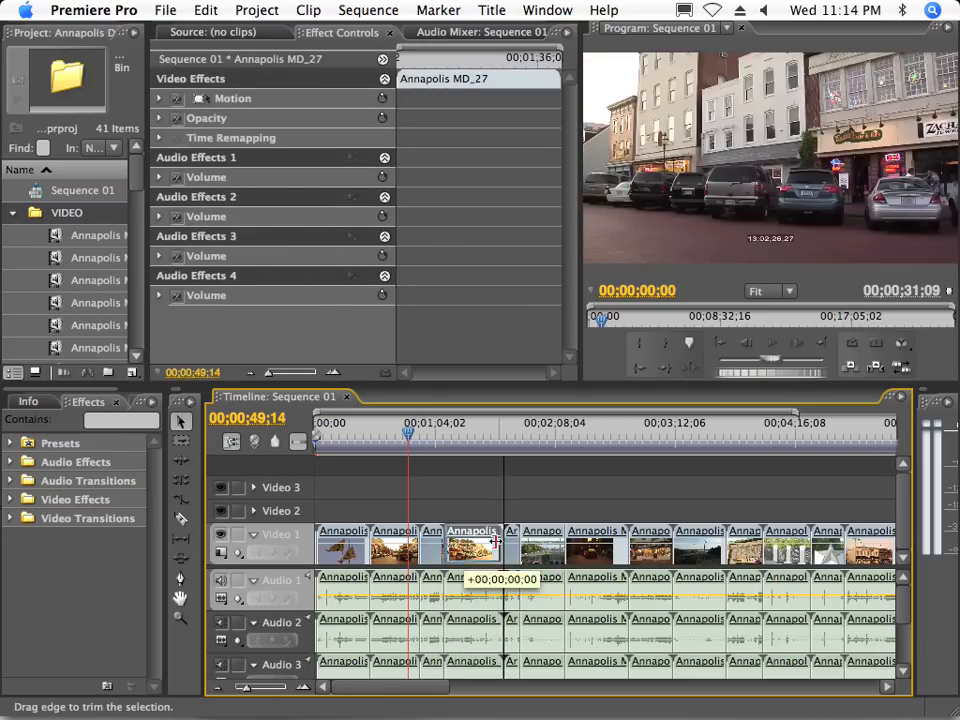
# Ripple-trim the Annapolis MD_27 clip and the flag clip shorter.
pyautogui.moveTo(493, 545); pyautogui.dragTo(480, 545)
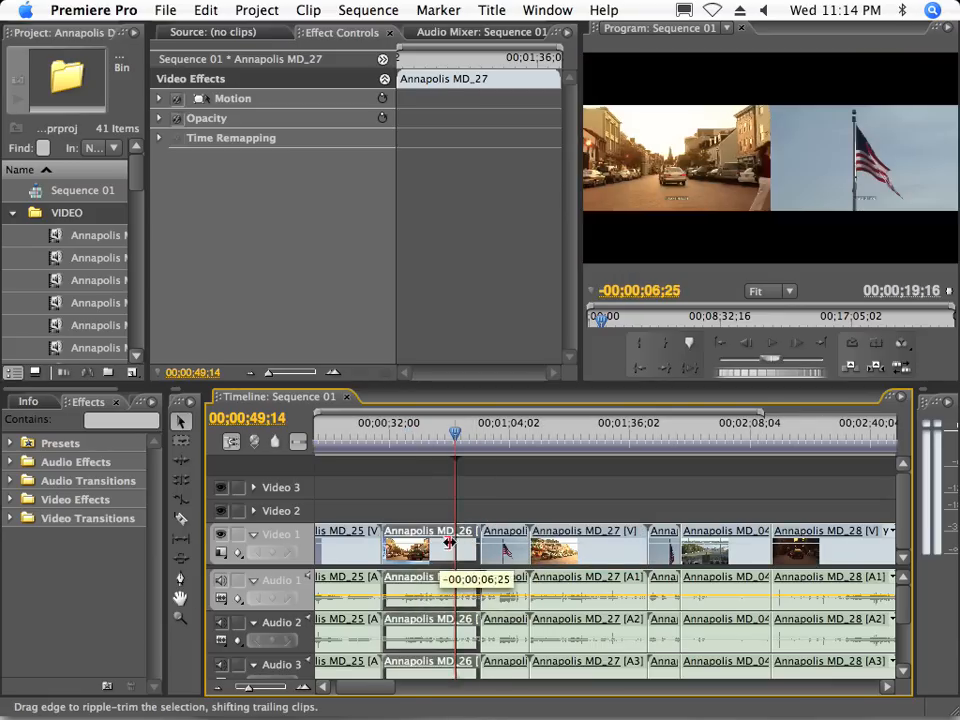
pyautogui.click(418, 545)
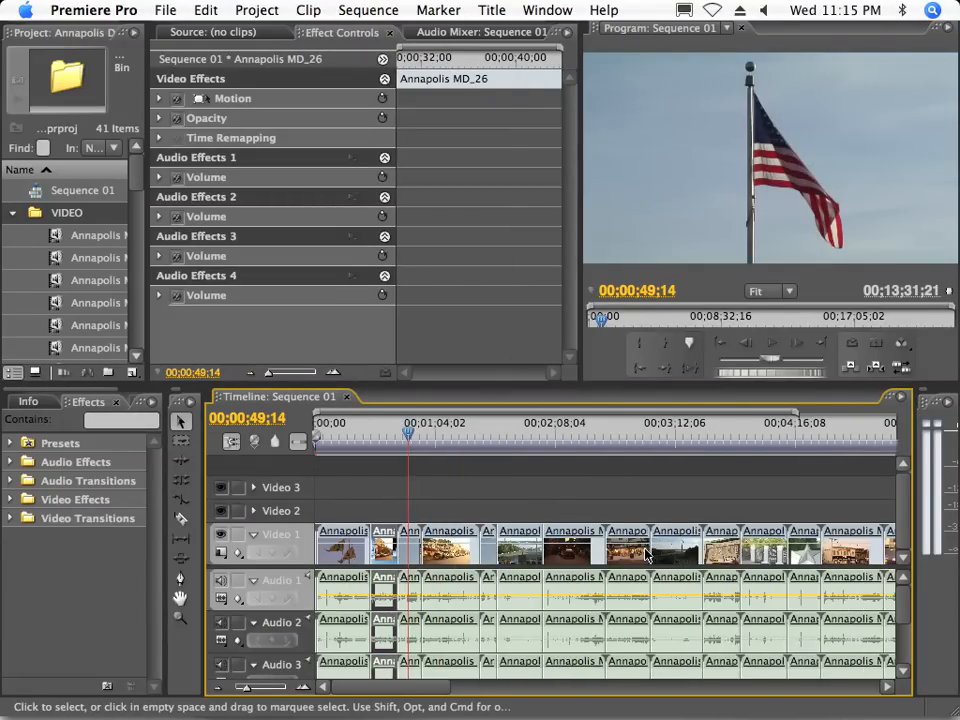
# Trim the short clip near six minutes and move to about eight minutes.
pyautogui.click(760, 432)
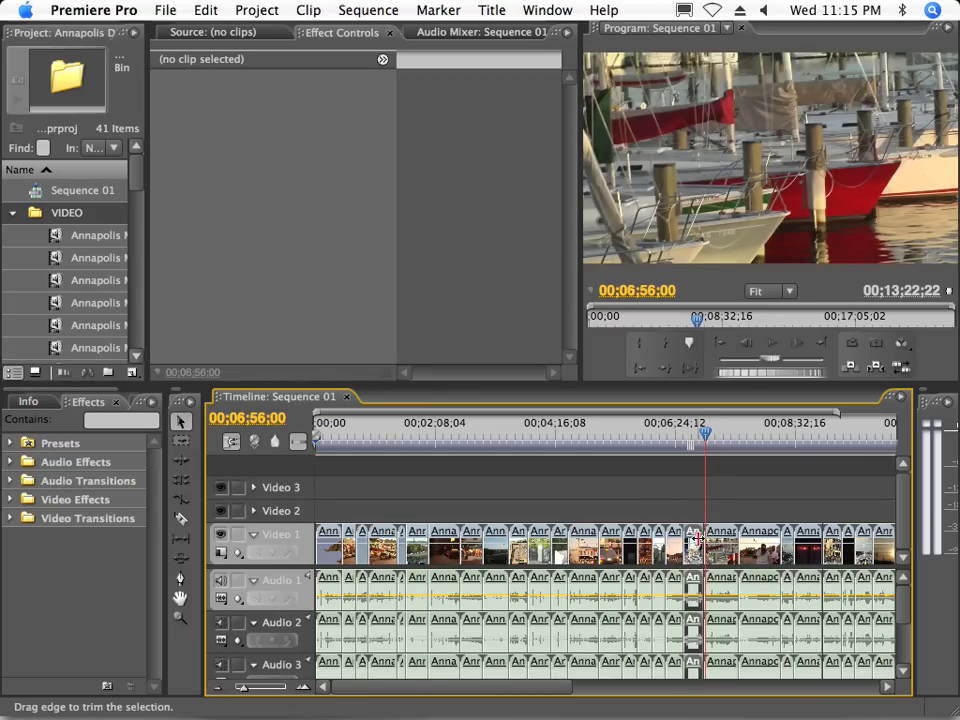
pyautogui.click(713, 545)
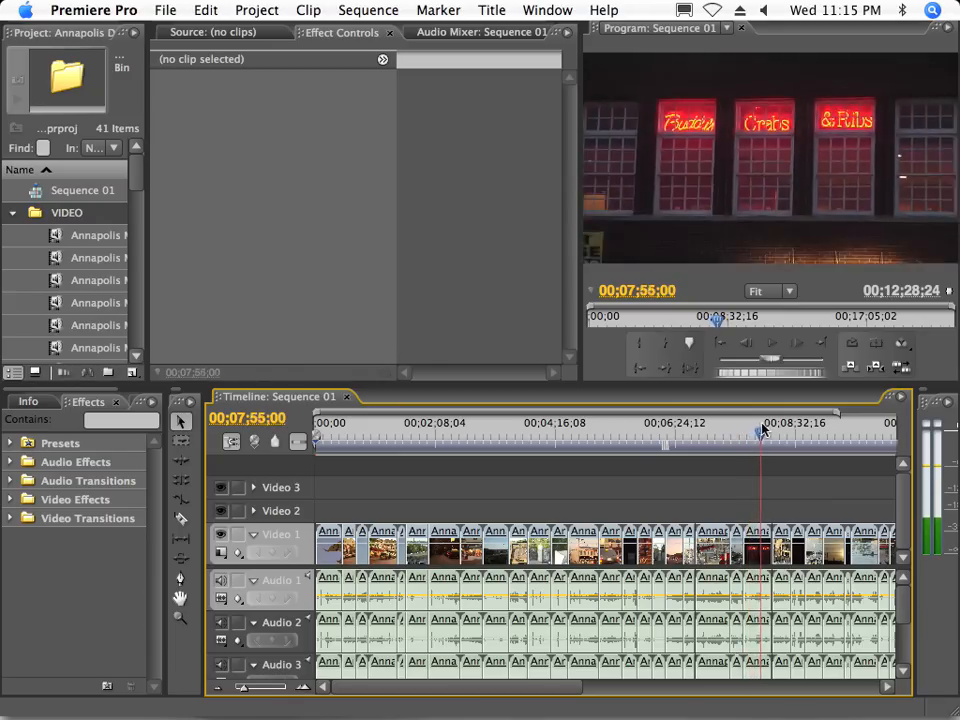
pyautogui.click(770, 430)
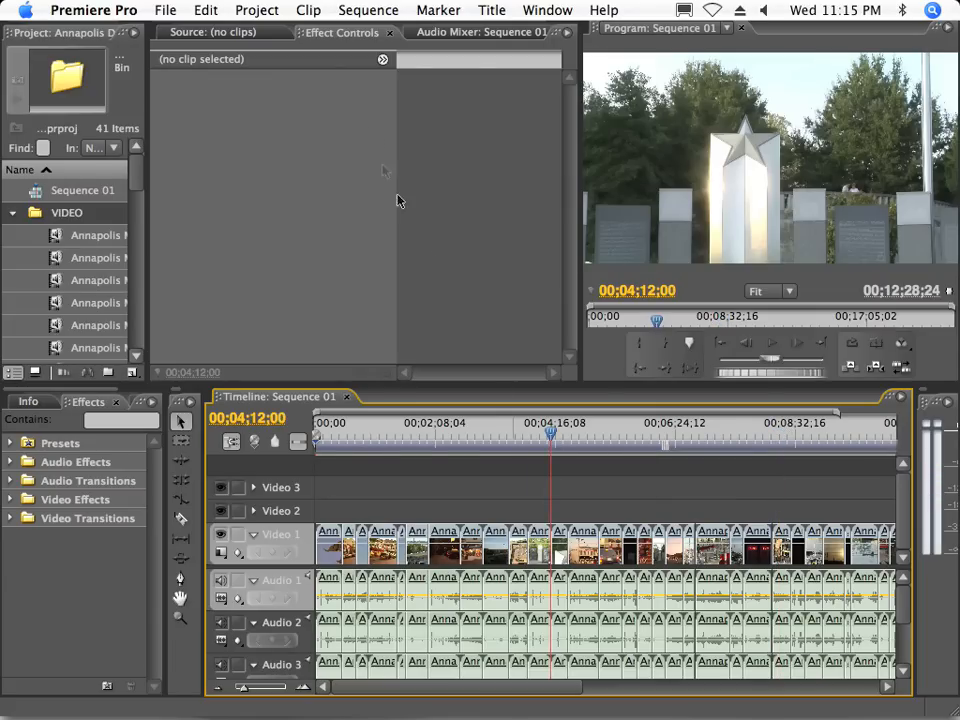
# Create a Default Still title named Title 01 reading 'Annapolis 2007'.
pyautogui.click(491, 10)
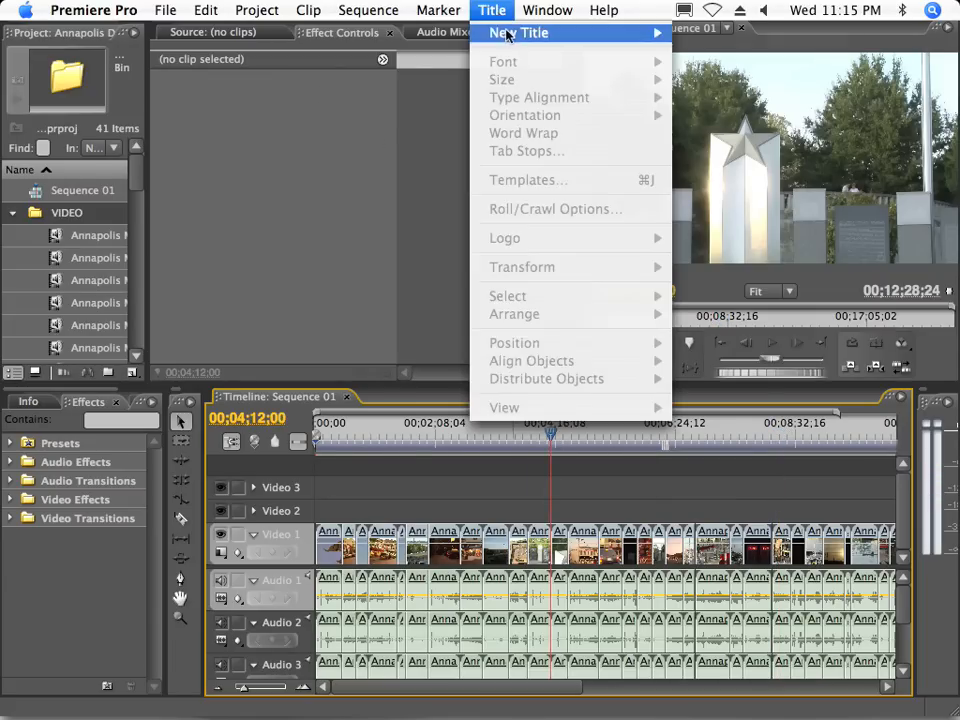
pyautogui.click(520, 33)
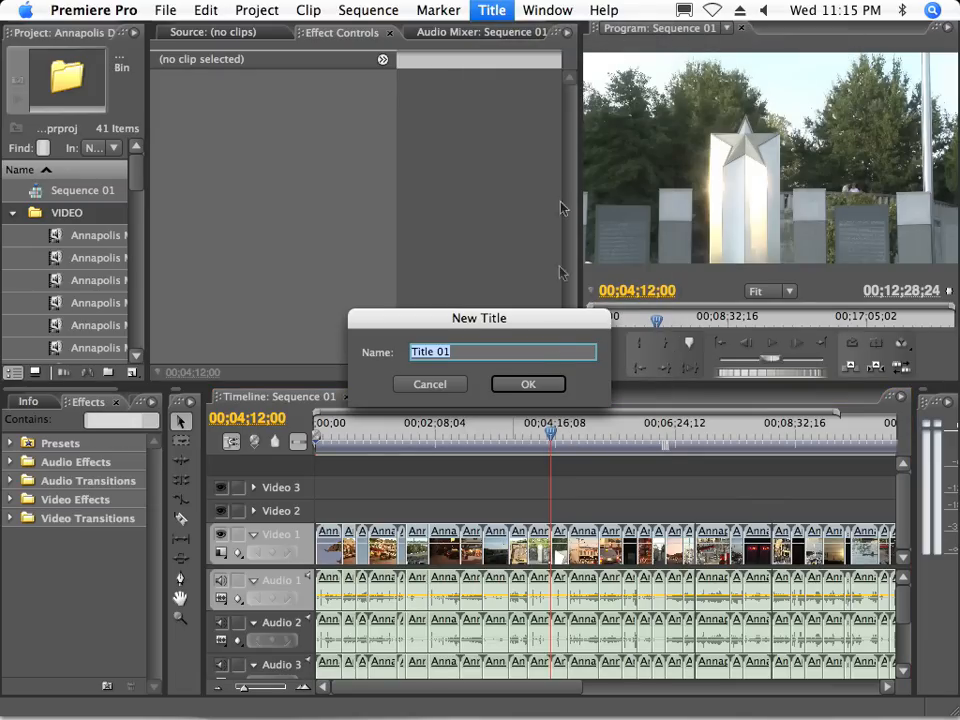
pyautogui.click(528, 384)
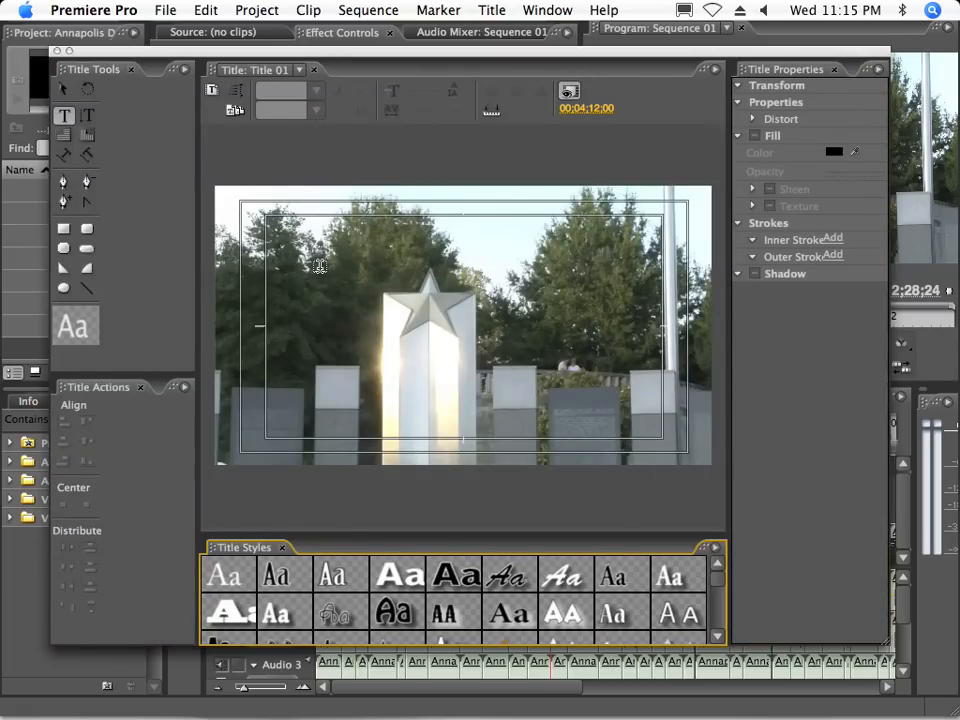
pyautogui.click(397, 612)
pyautogui.write('A')
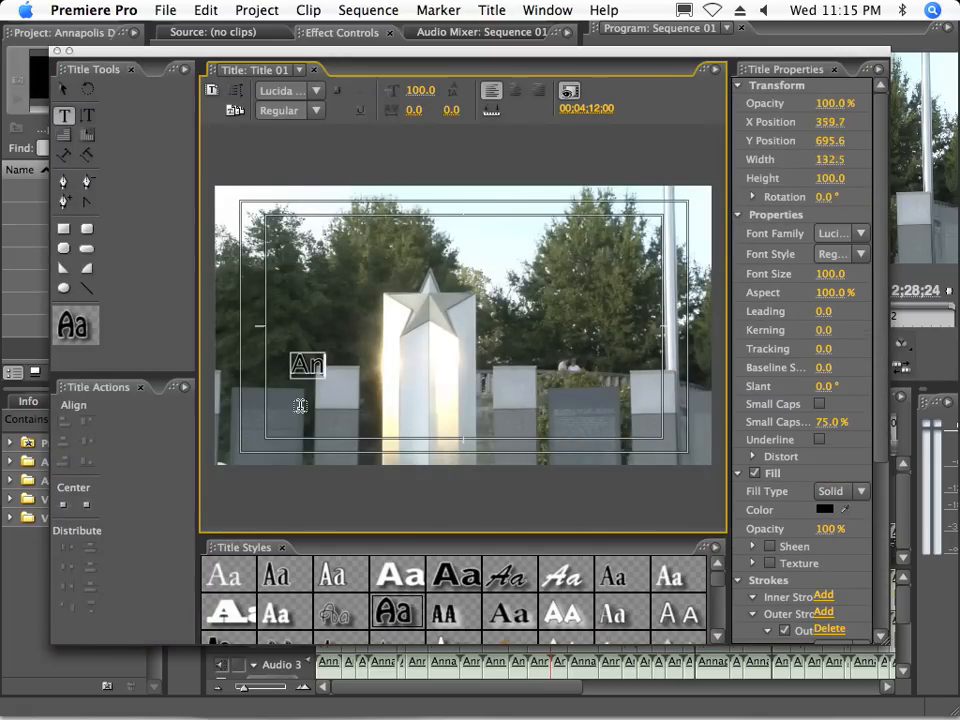
pyautogui.write('napolis')
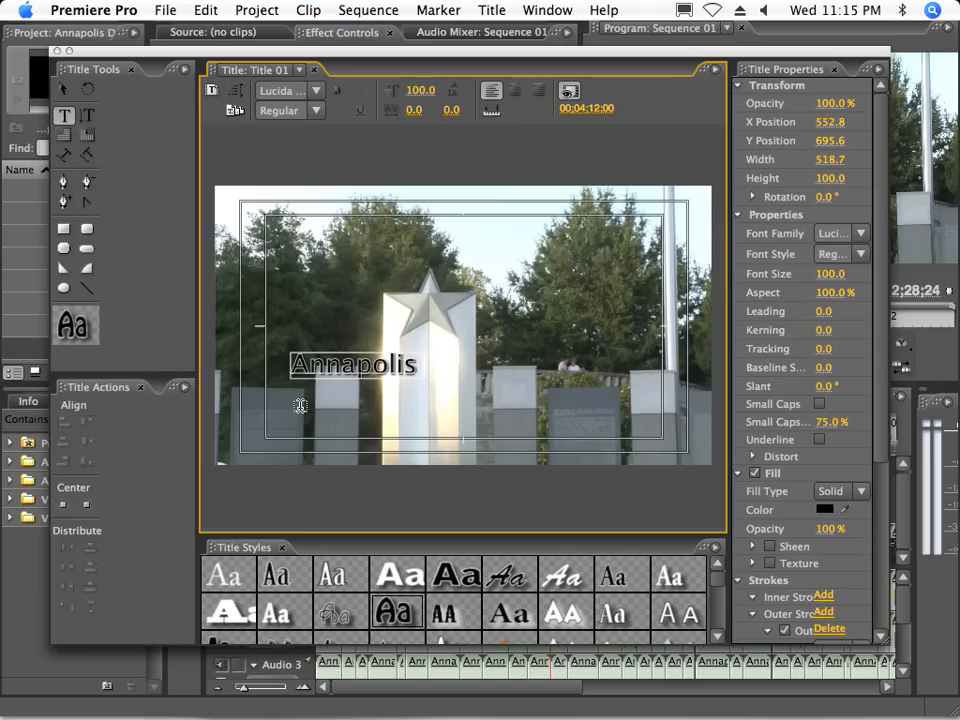
pyautogui.write('2007')
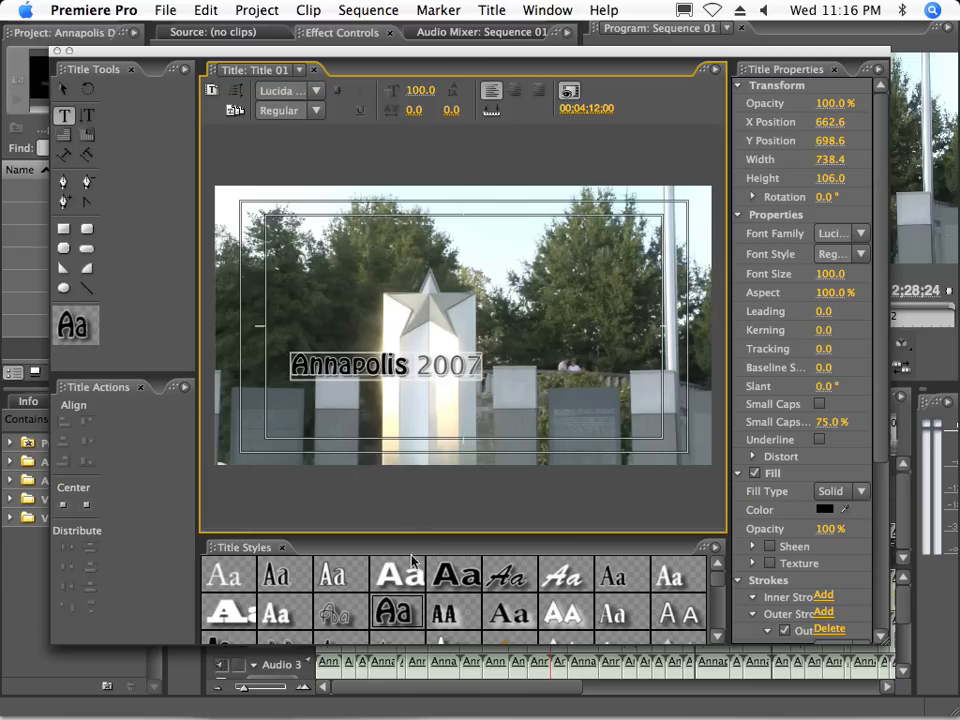
# Apply a bold outlined style and enlarge the text across the lower frame.
pyautogui.click(565, 610)
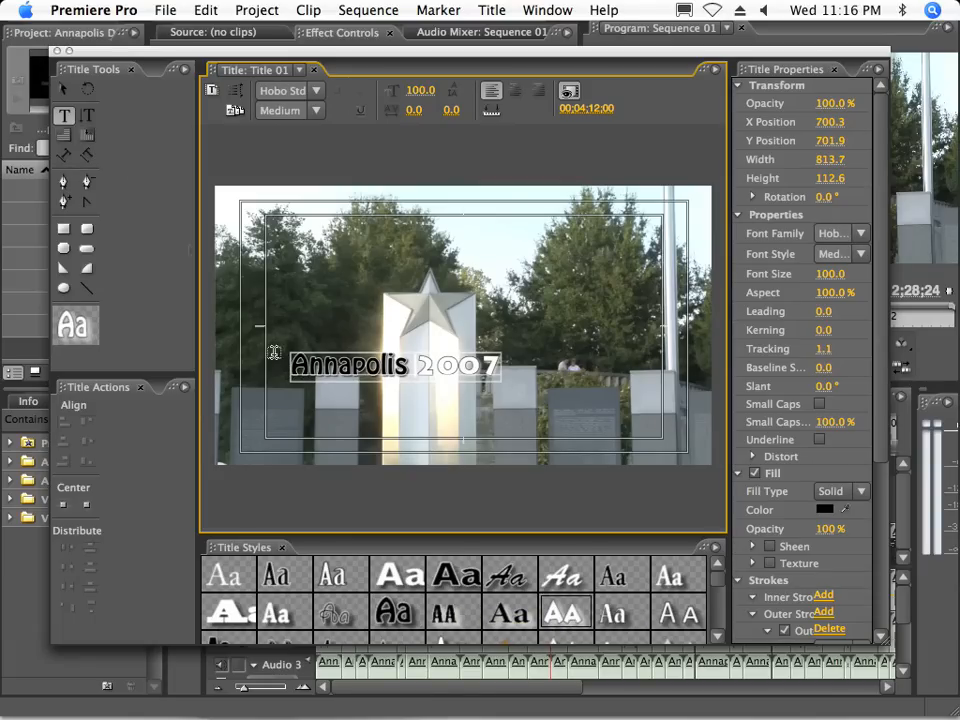
pyautogui.click(63, 89)
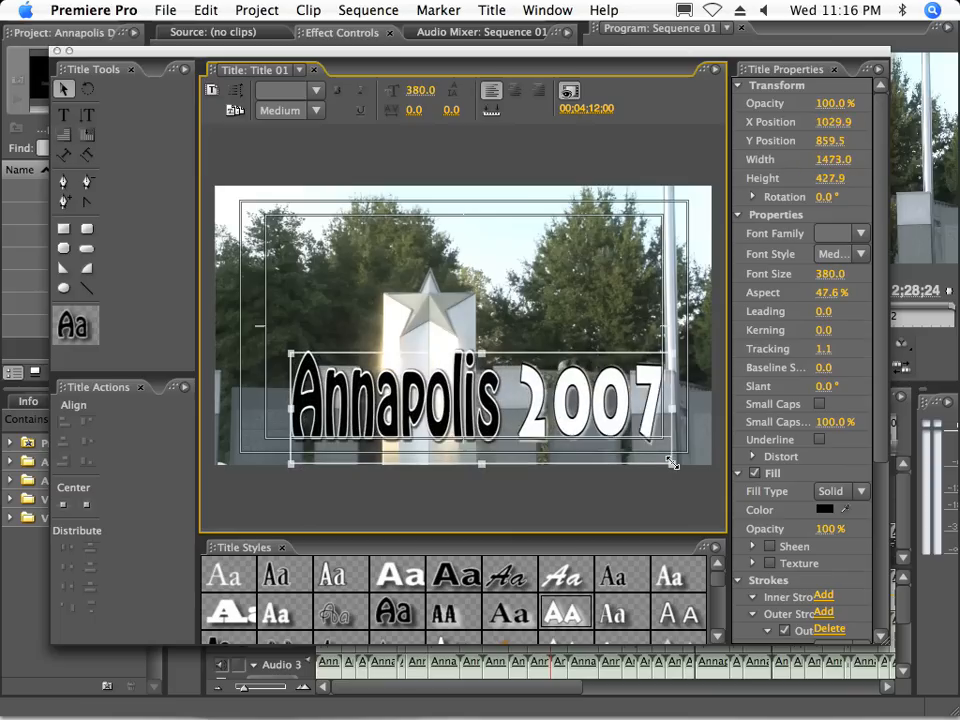
pyautogui.moveTo(673, 463); pyautogui.dragTo(668, 465)
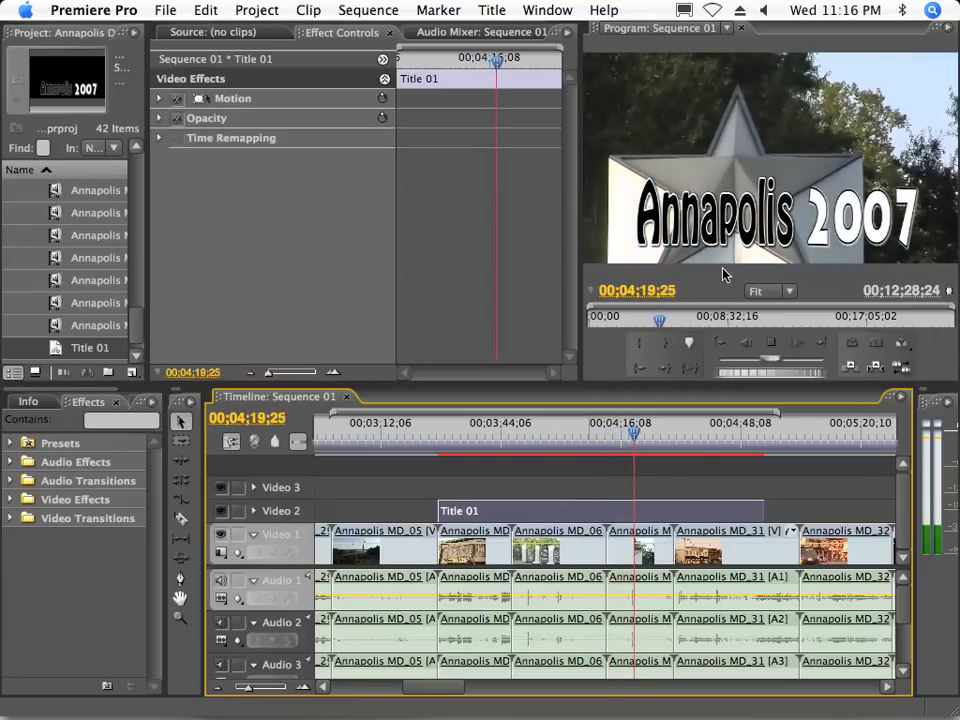
# Move the playhead to Title 01's start and select the Title 01 clip.
pyautogui.click(440, 433)
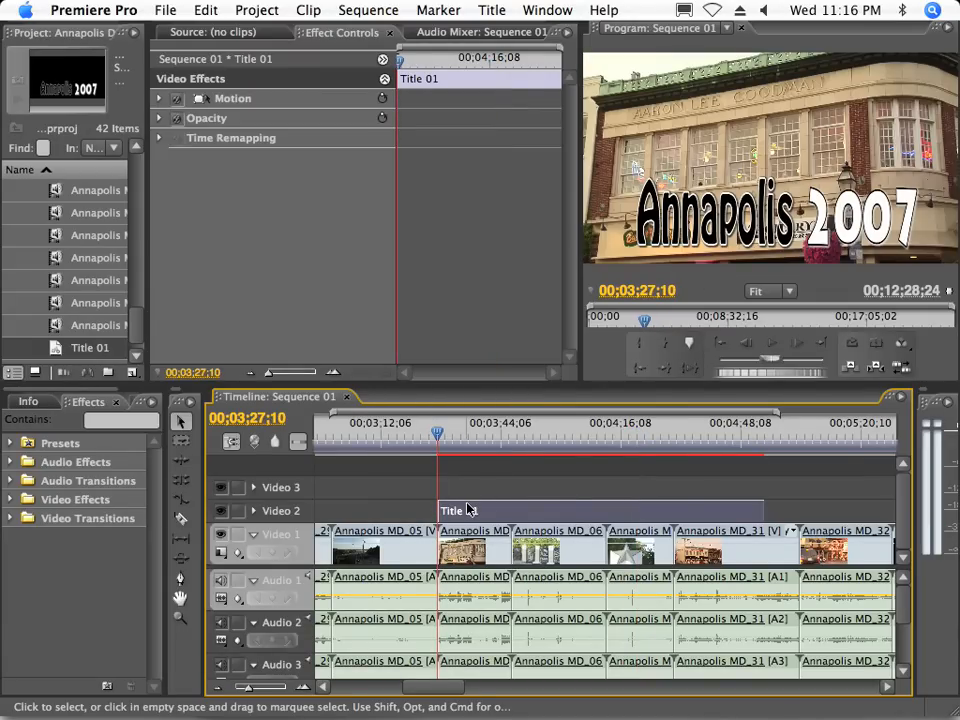
pyautogui.click(158, 98)
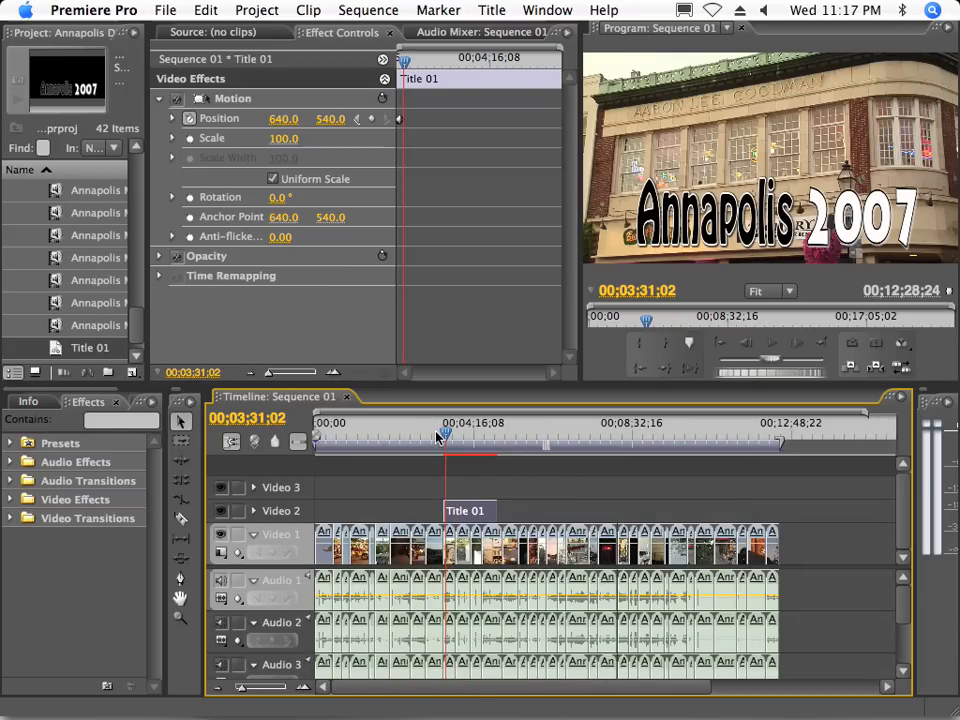
pyautogui.click(400, 545)
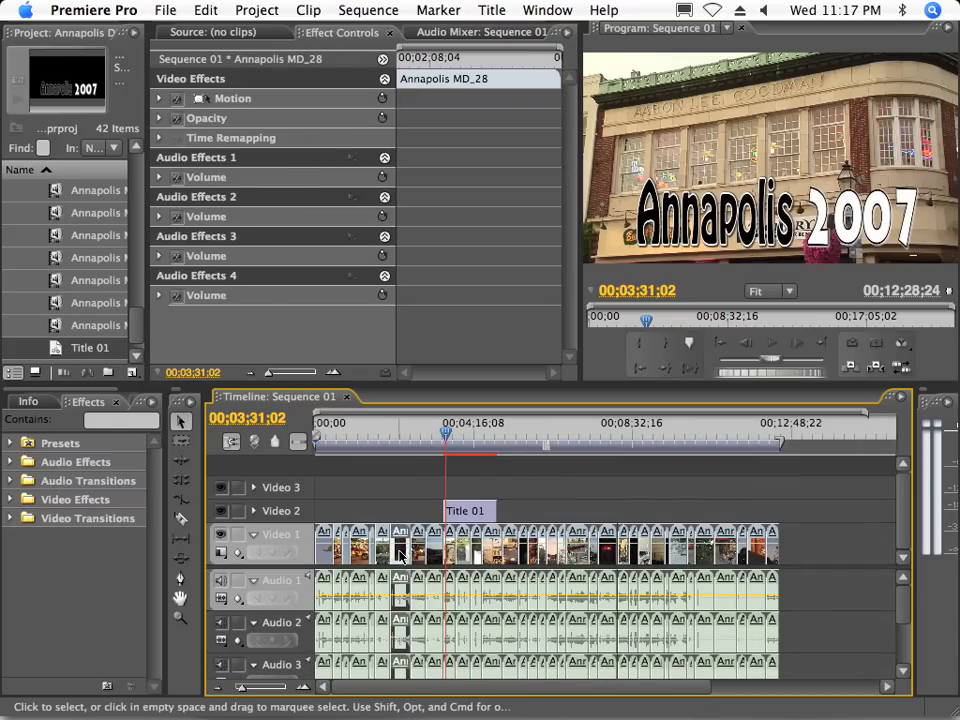
pyautogui.rightClick(90, 325)
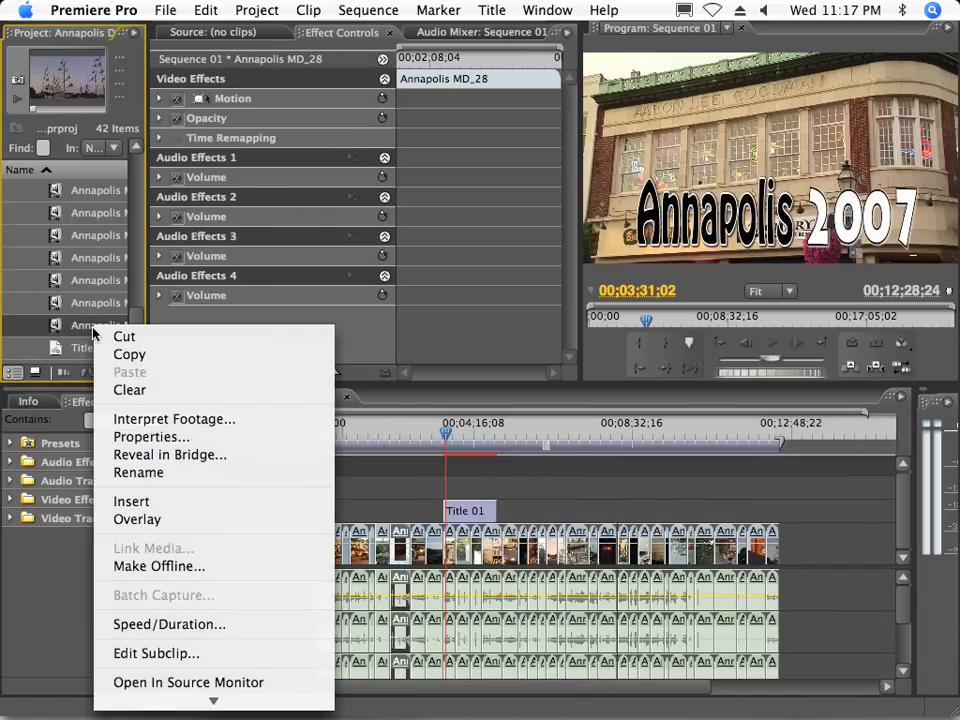
pyautogui.click(151, 436)
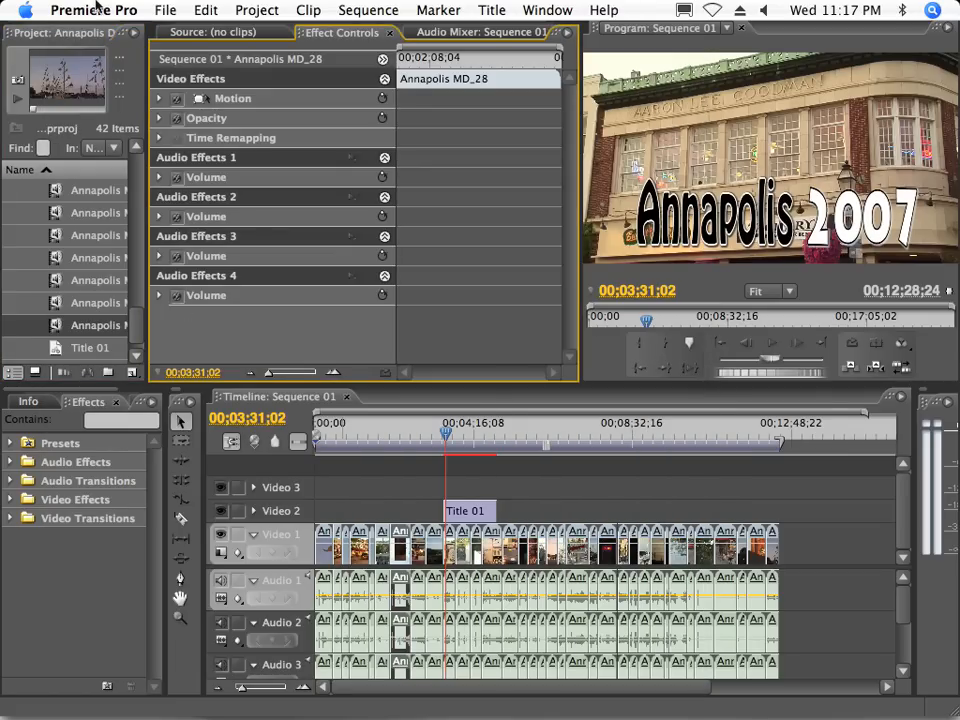
pyautogui.click(165, 10)
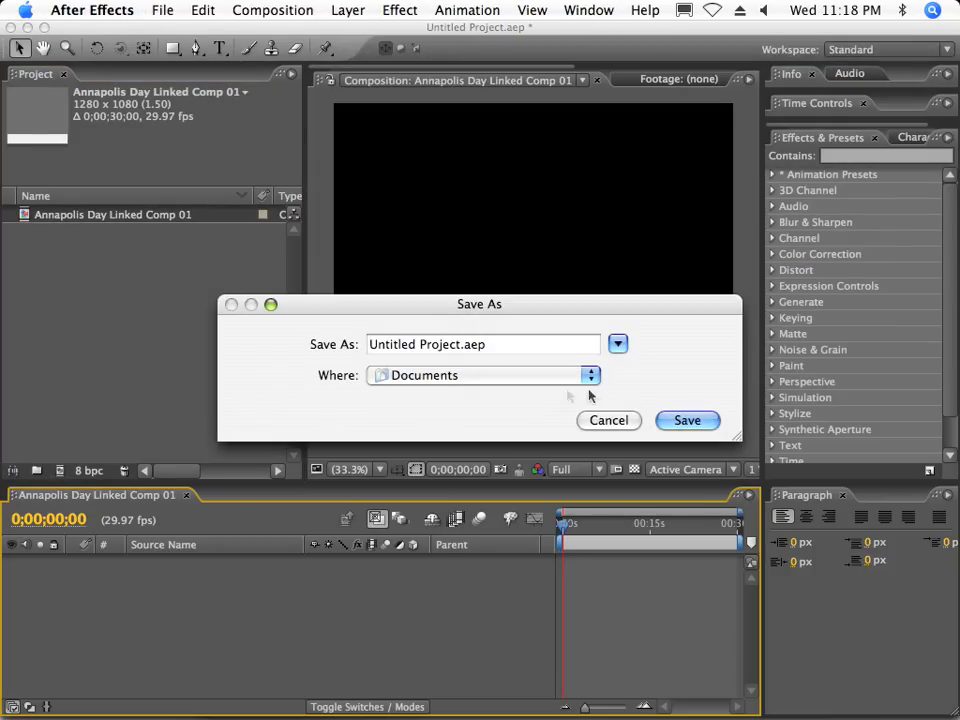
# Save the After Effects project as A Project and set text size to 200.
pyautogui.click(483, 344)
pyautogui.write('A')
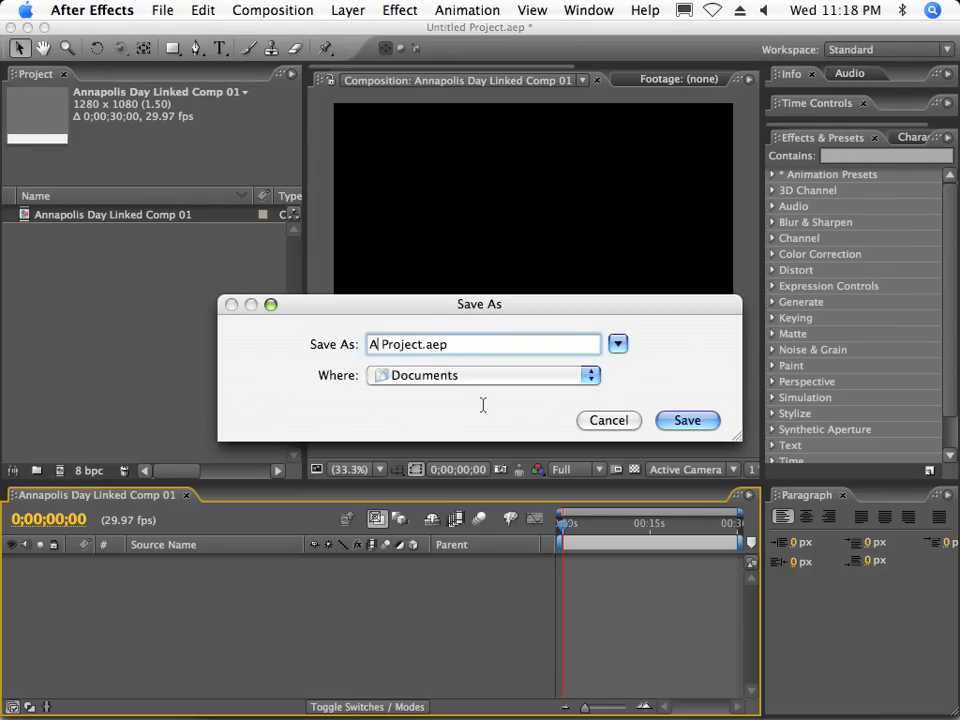
pyautogui.click(687, 420)
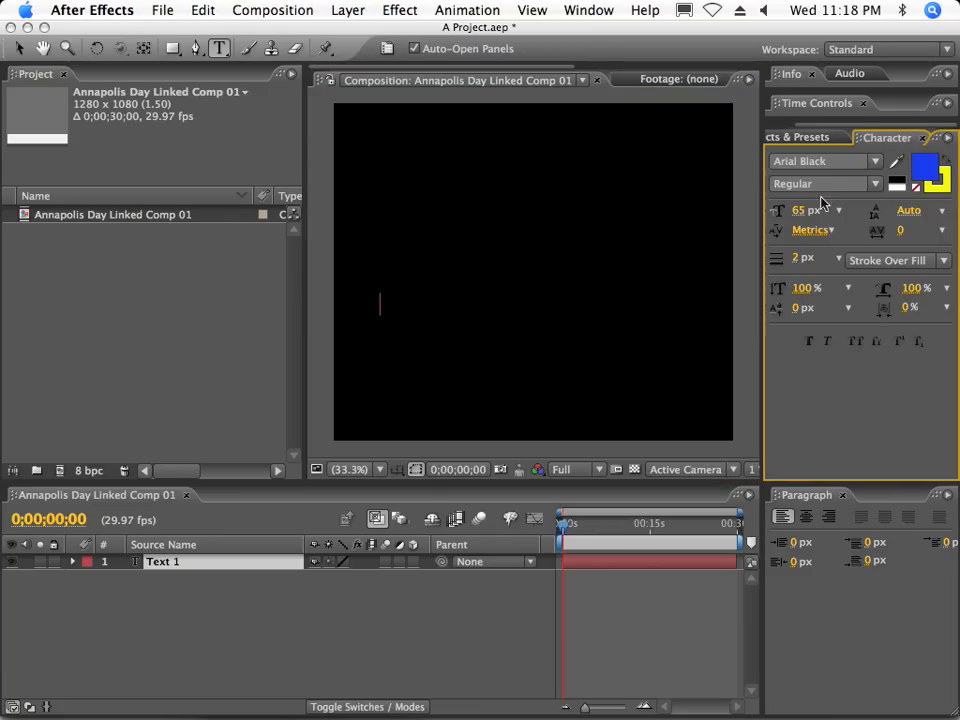
pyautogui.click(810, 210)
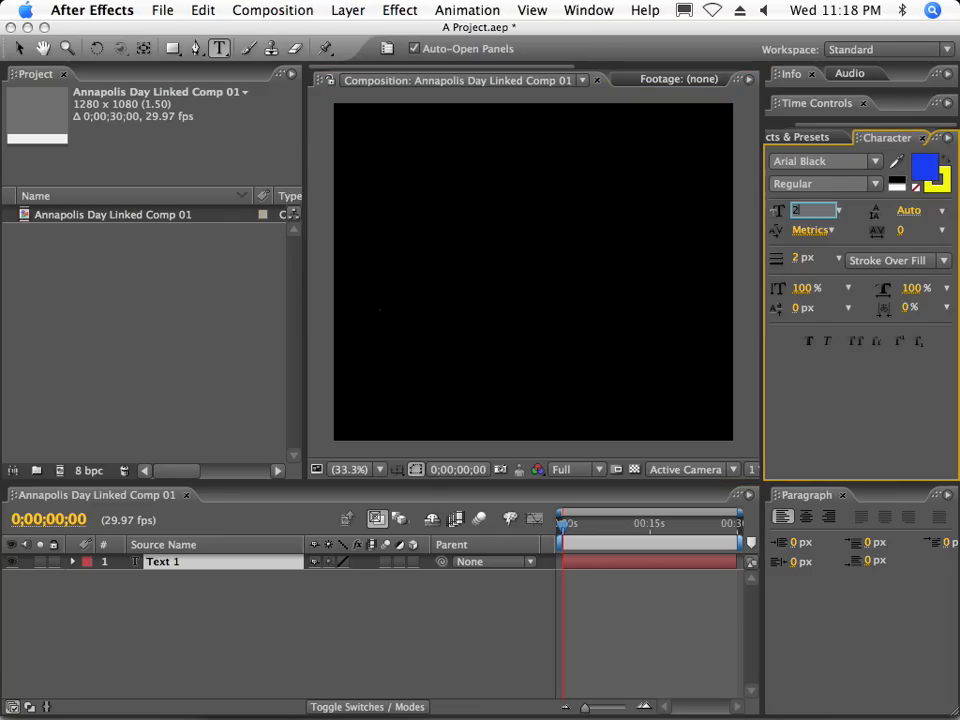
pyautogui.write('200 px')
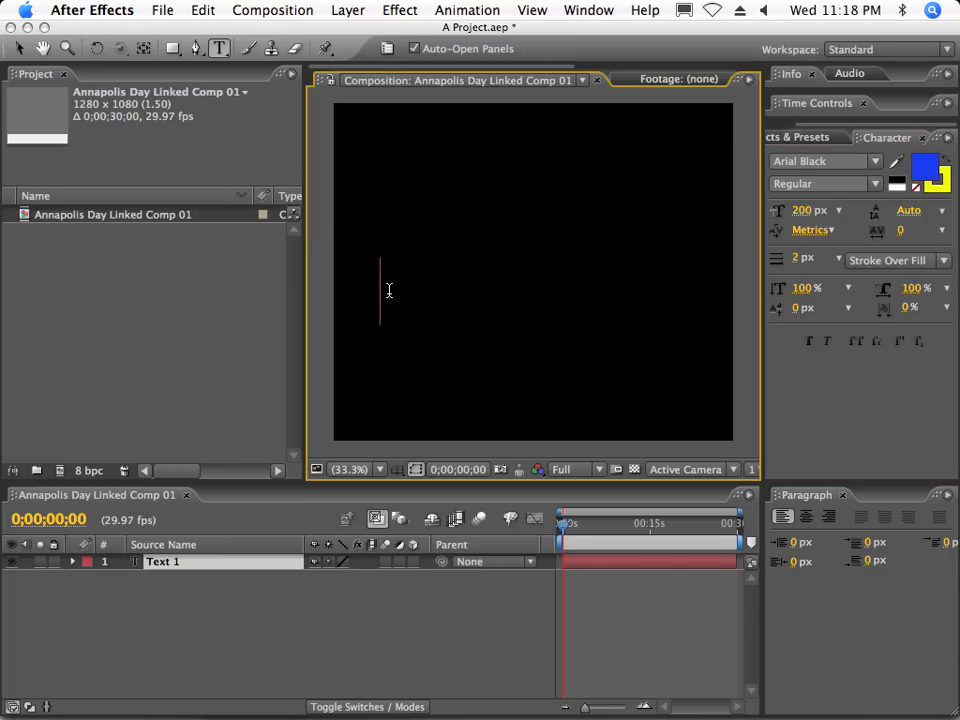
# Type the title text 'Annapolis 2007' in the composition.
pyautogui.write('A')
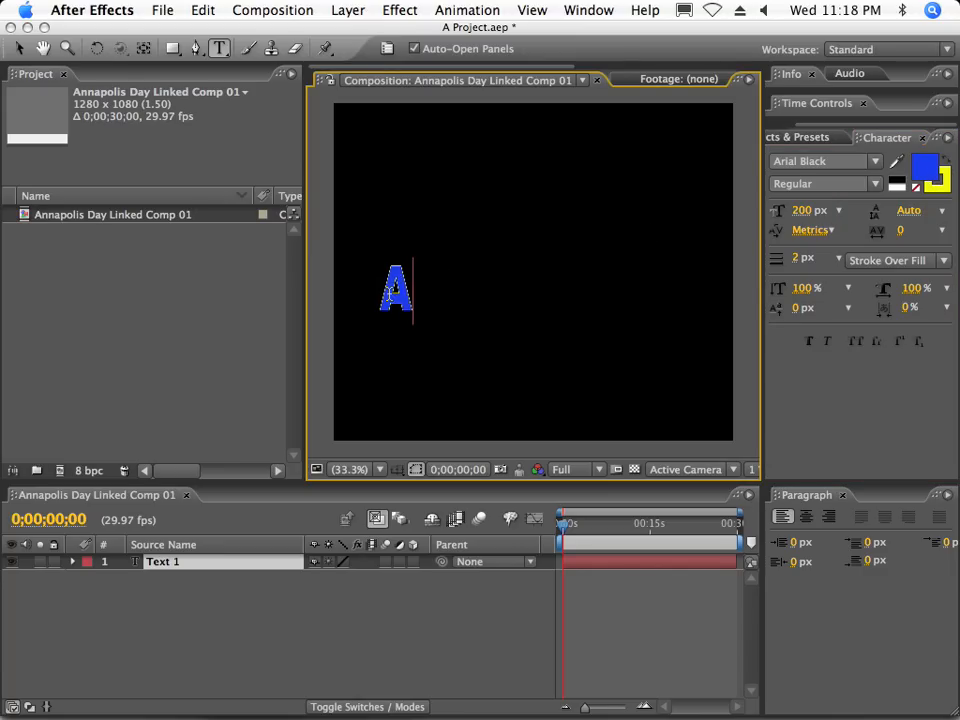
pyautogui.write('nnapoli')
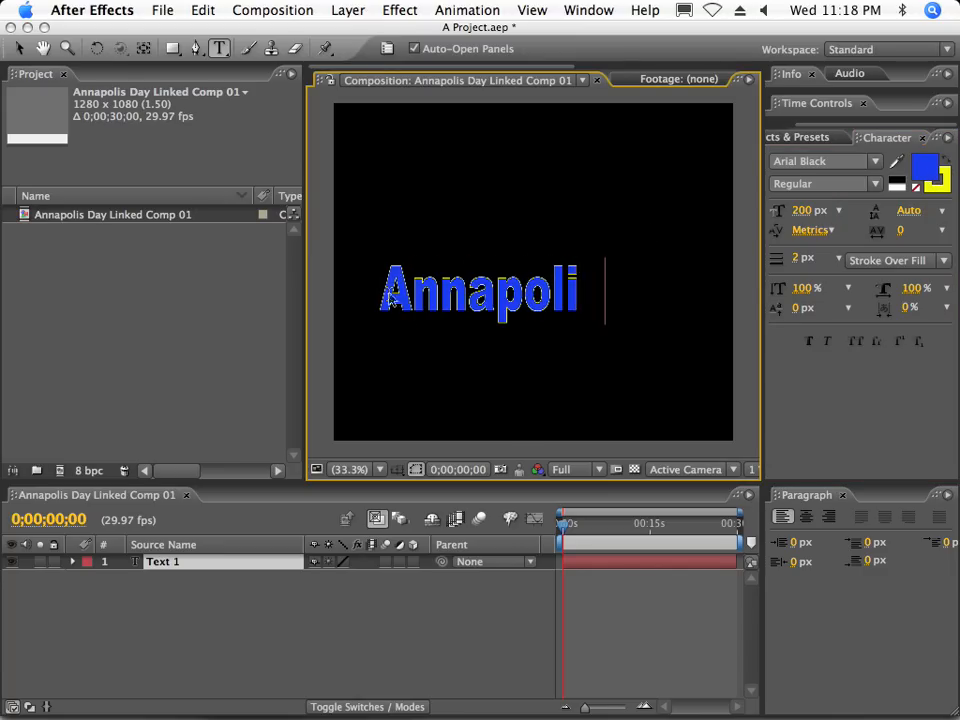
pyautogui.write('s 2007')
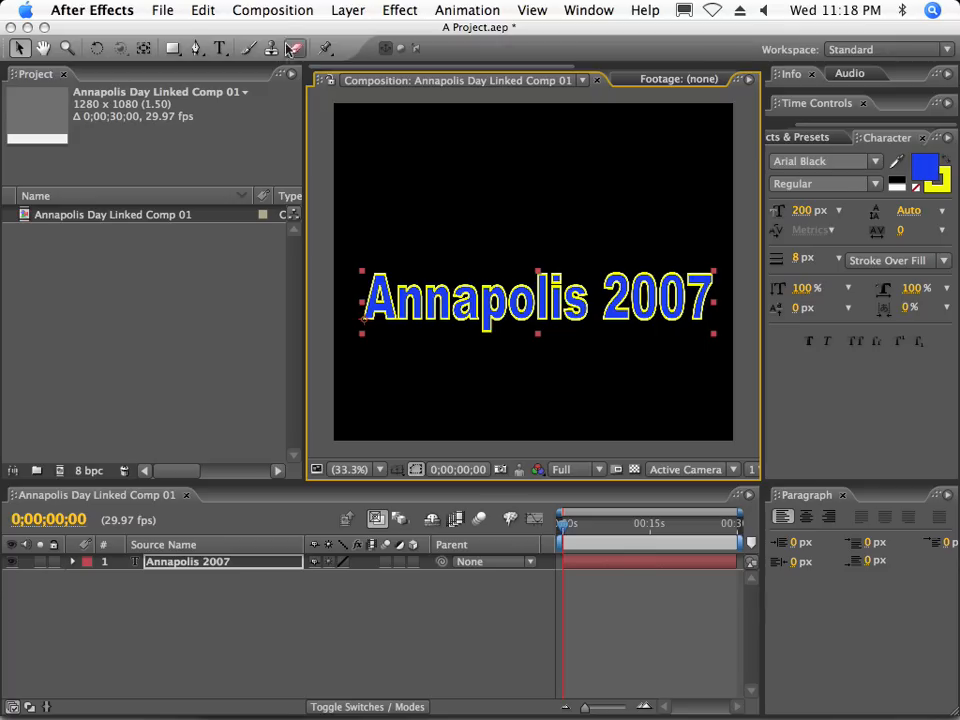
pyautogui.click(273, 10)
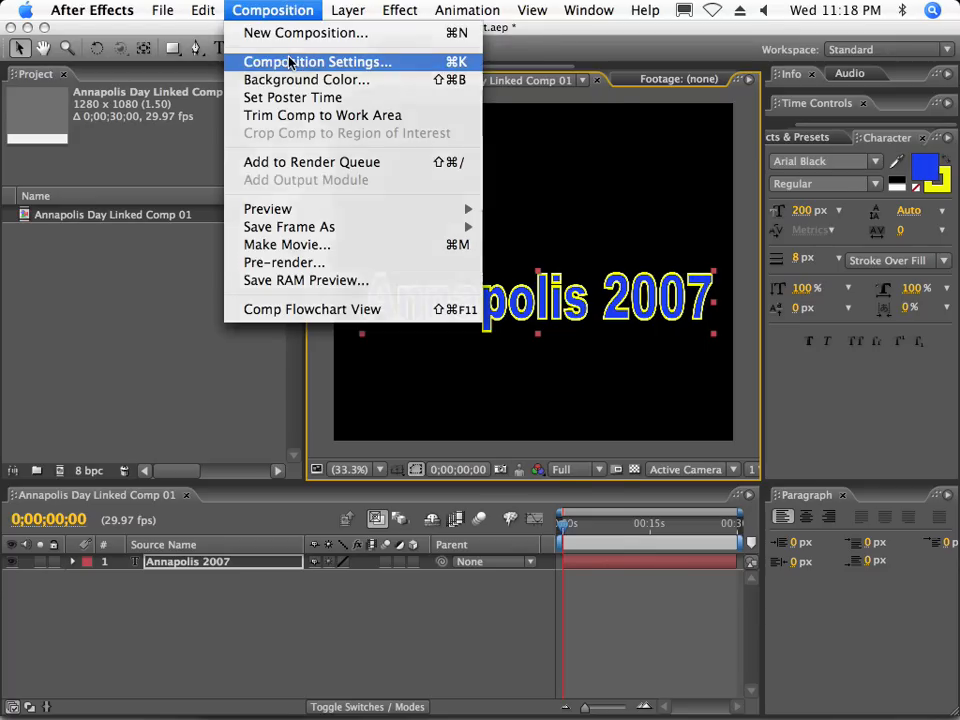
# Set the composition duration to 0;00;05;00 in Composition Settings.
pyautogui.click(317, 61)
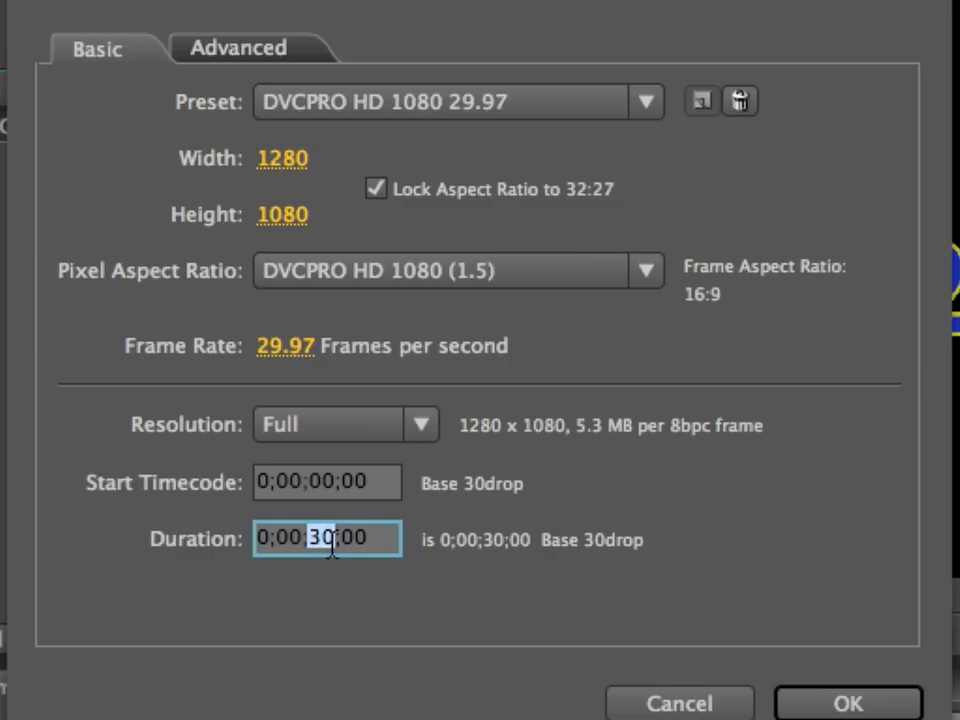
pyautogui.write('05')
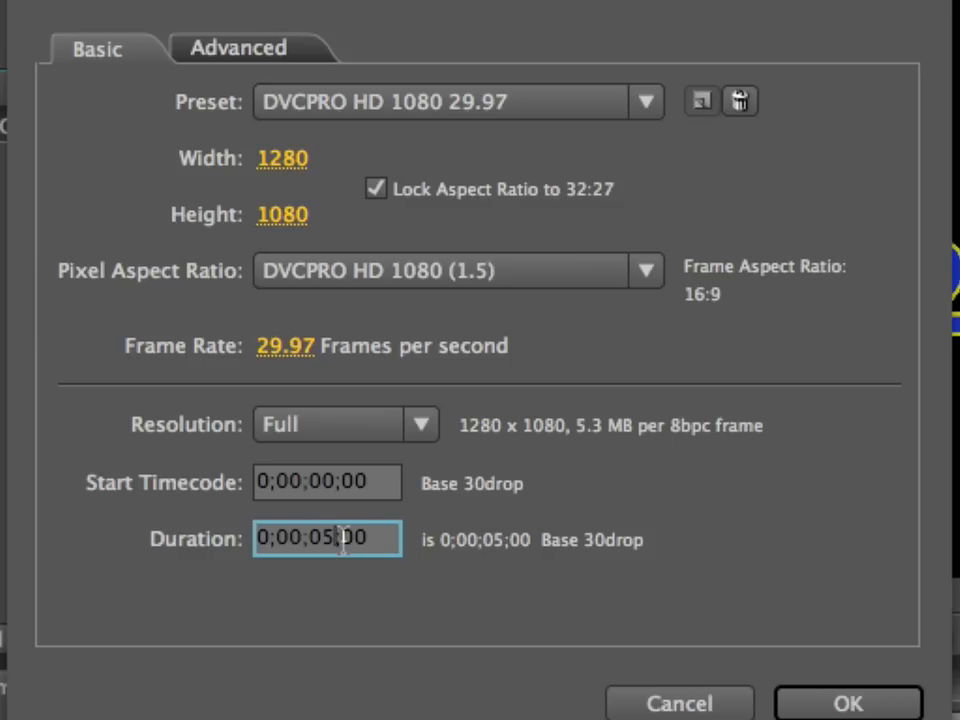
pyautogui.moveTo(500, 232)
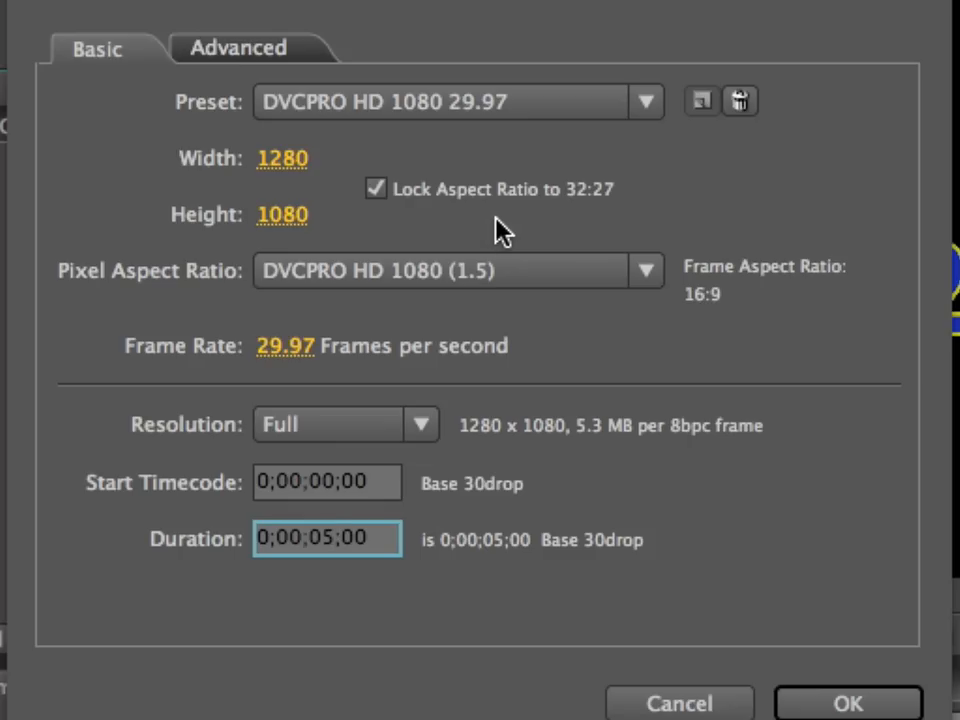
pyautogui.click(335, 538)
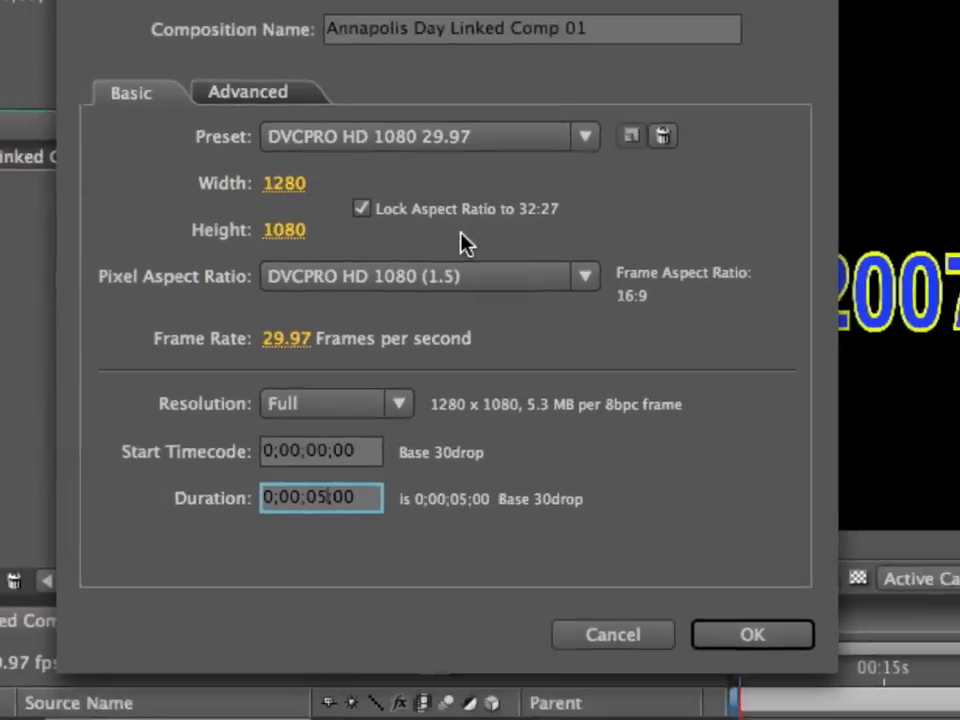
pyautogui.click(752, 634)
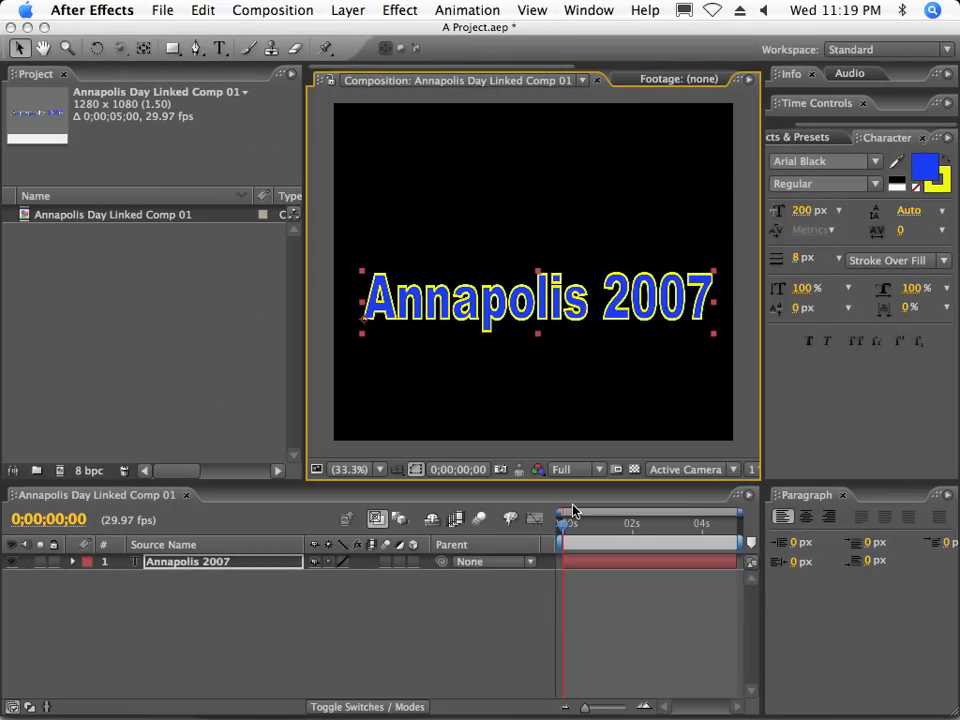
# Set the viewer magnification to show the whole composition.
pyautogui.click(349, 469)
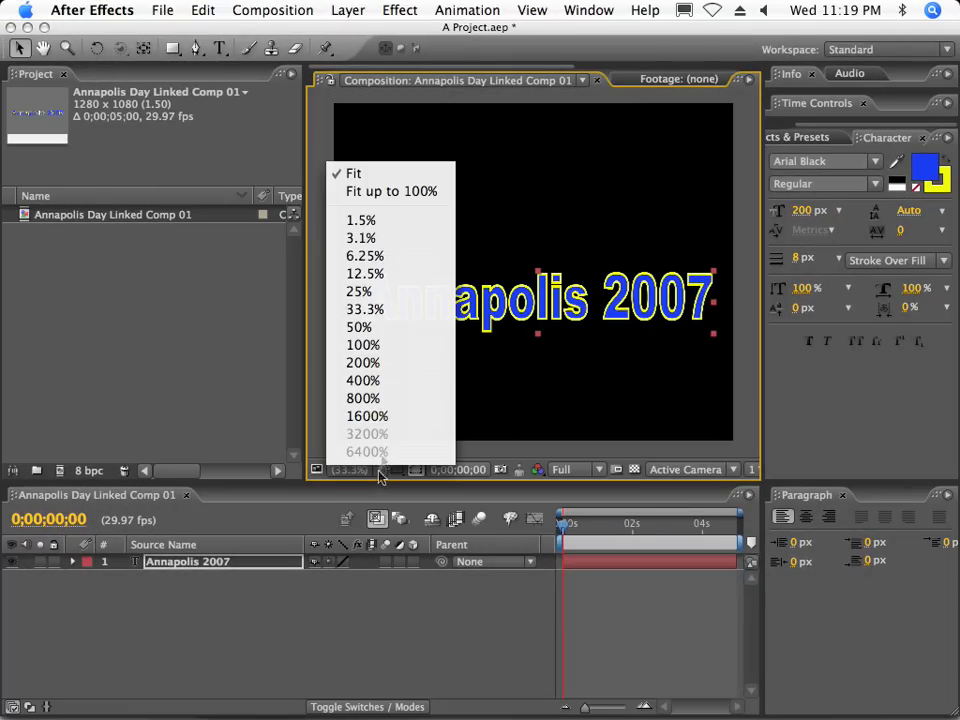
pyautogui.click(365, 309)
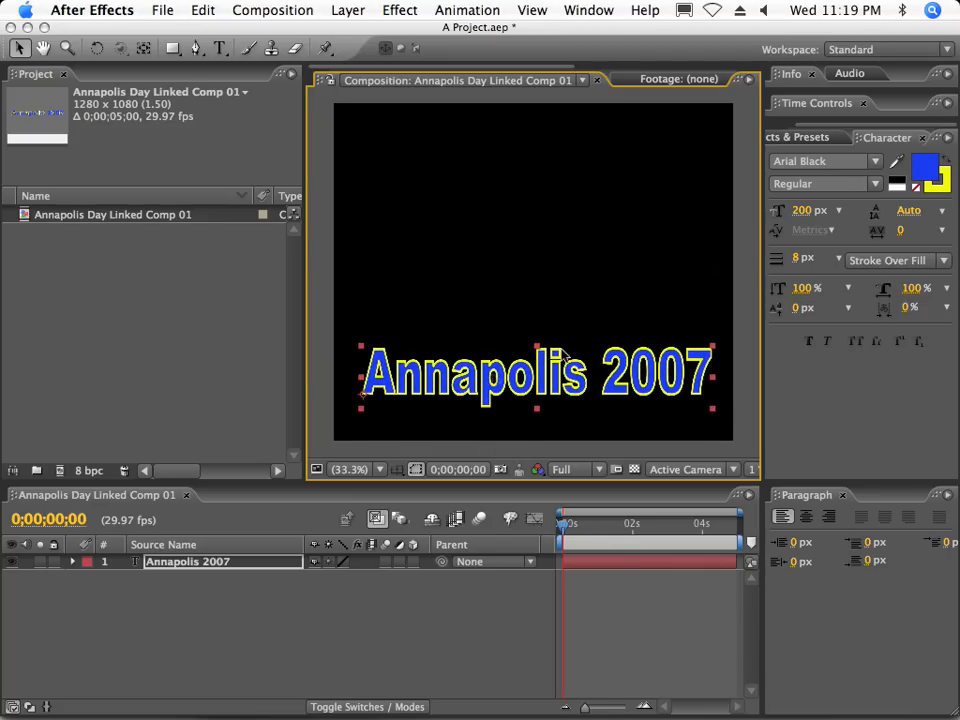
pyautogui.click(788, 137)
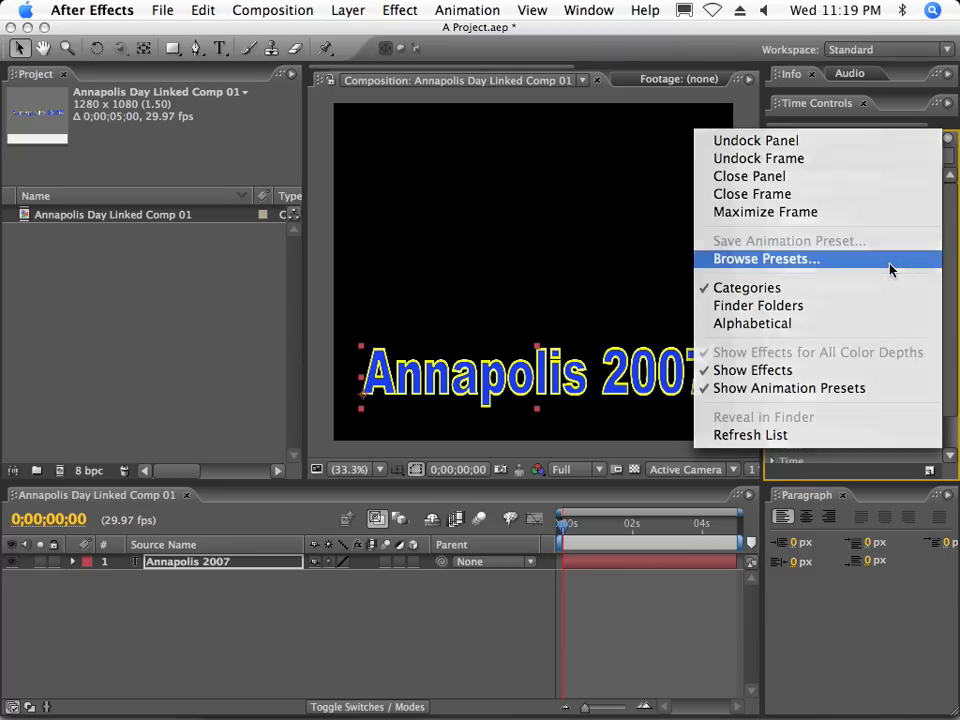
# Browse the Text > 3D Text animation presets in Adobe Bridge.
pyautogui.click(765, 259)
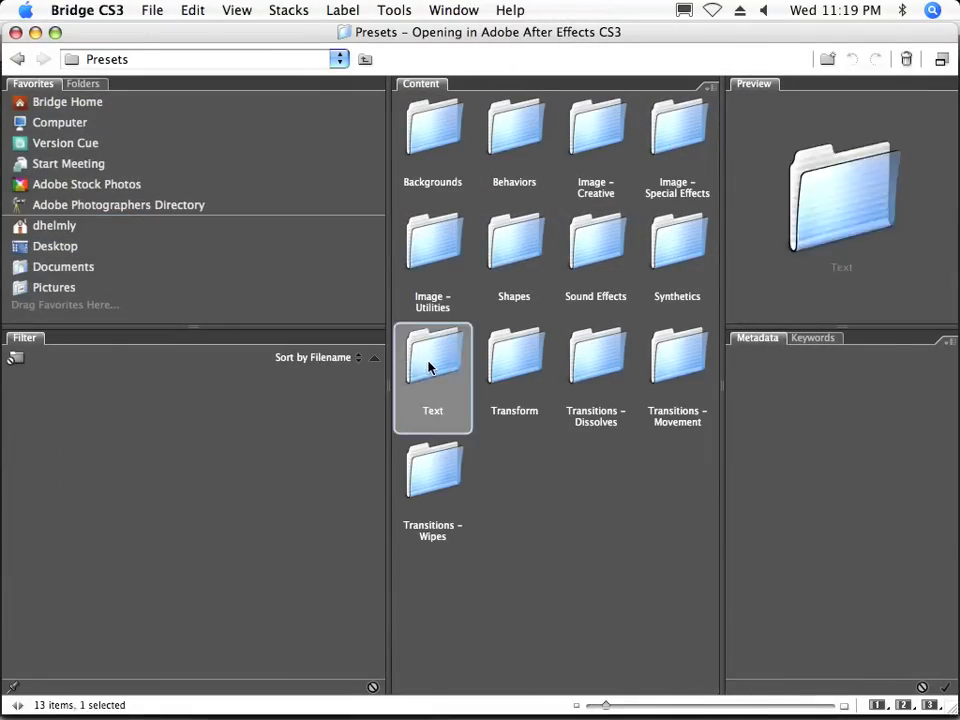
pyautogui.doubleClick(432, 360)
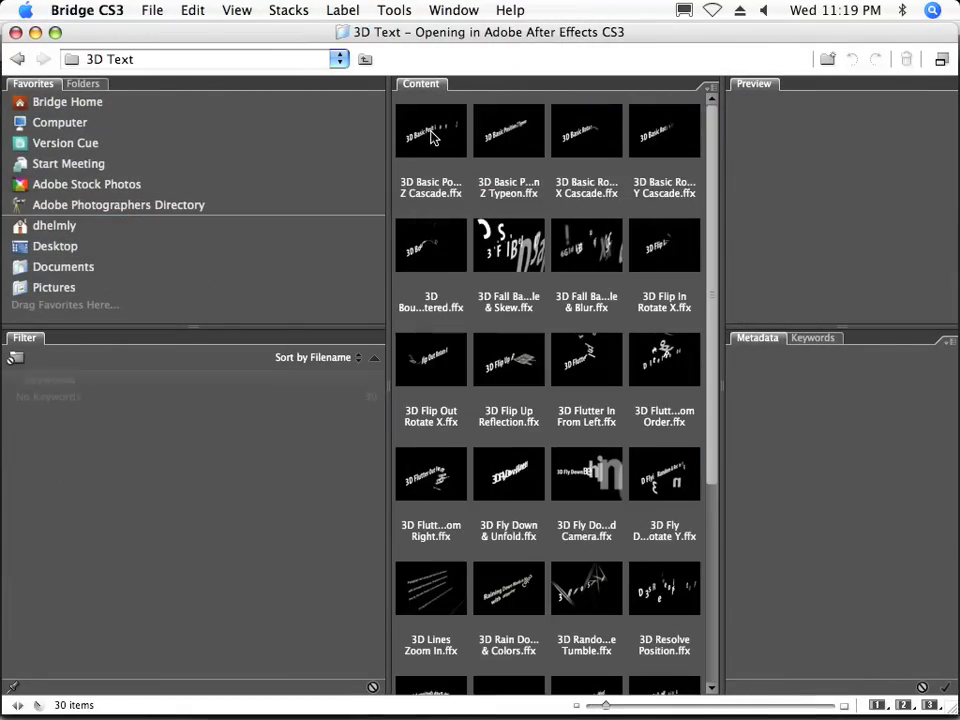
pyautogui.click(508, 244)
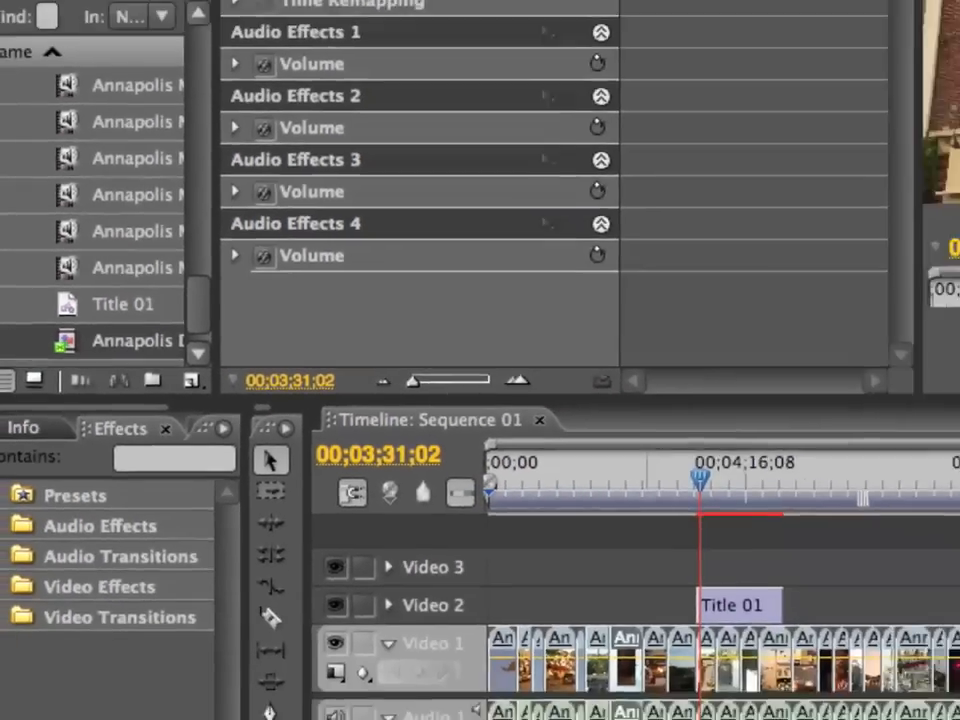
# Bring in the Annapolis Day comp via Adobe Dynamic Link and scrub near 5;40.
pyautogui.click(165, 10)
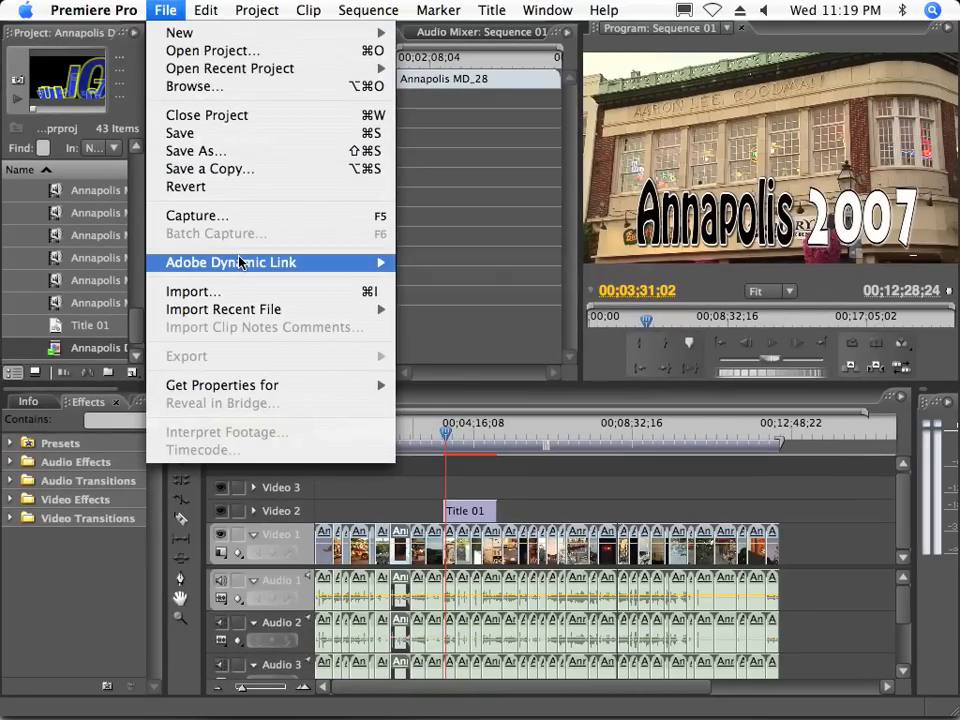
pyautogui.moveTo(175, 10)
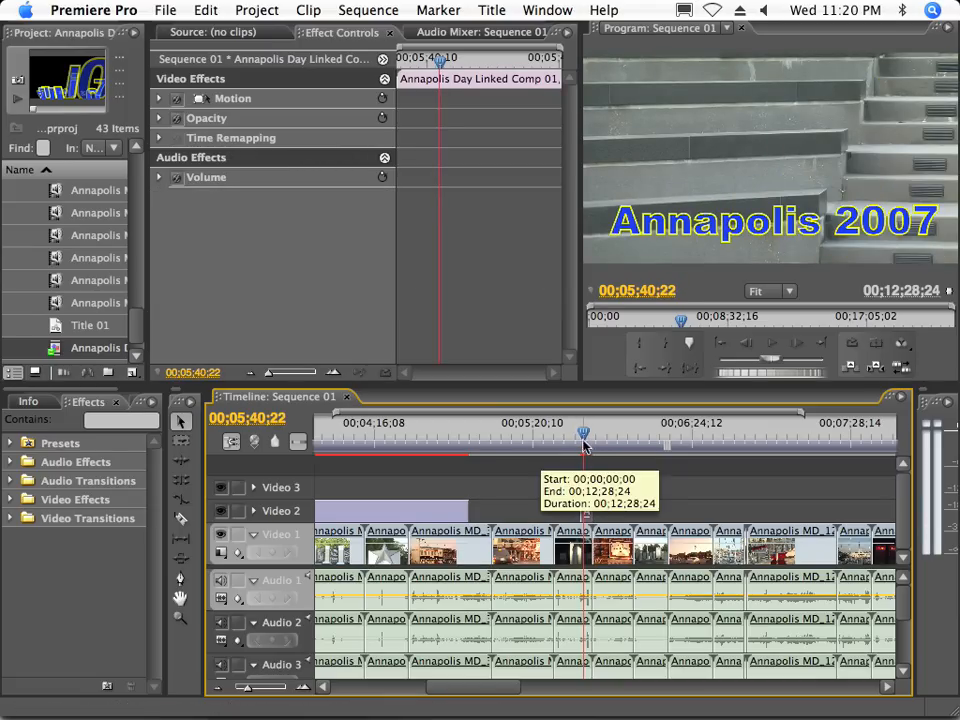
pyautogui.moveTo(585, 435); pyautogui.dragTo(730, 435)
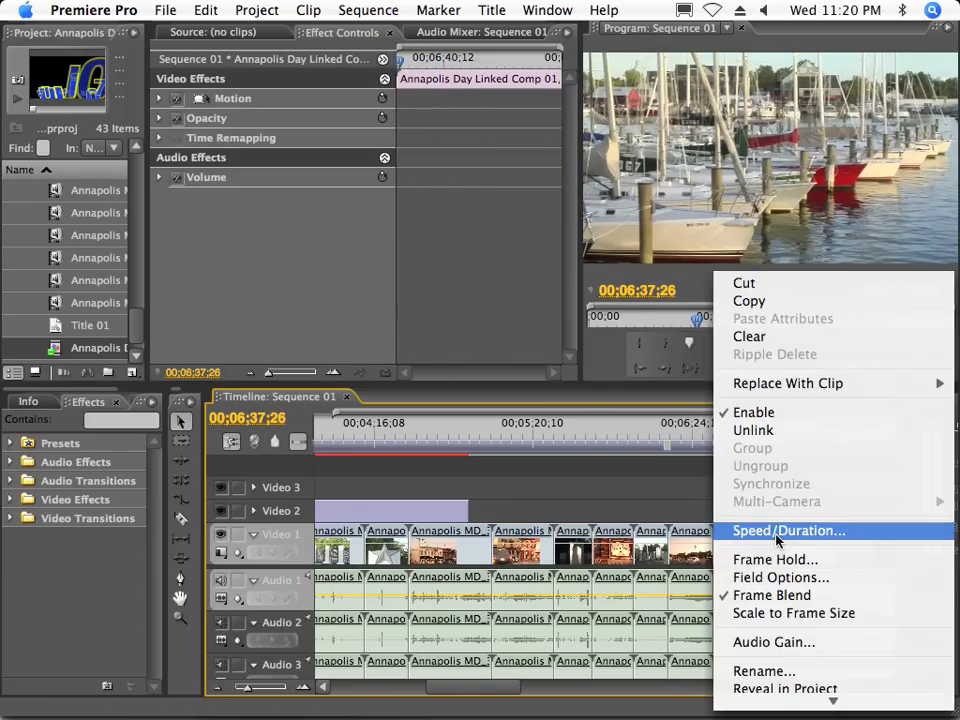
# Set the linked title clip to 50% speed and scrub to preview it over sailboats.
pyautogui.click(789, 530)
pyautogui.write('50')
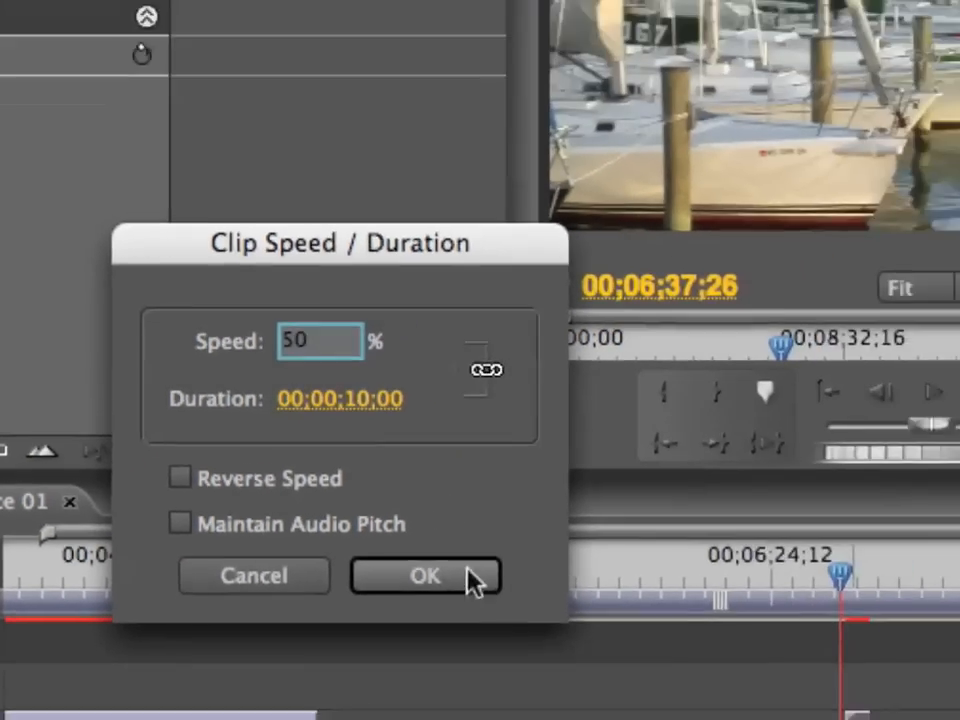
pyautogui.click(424, 575)
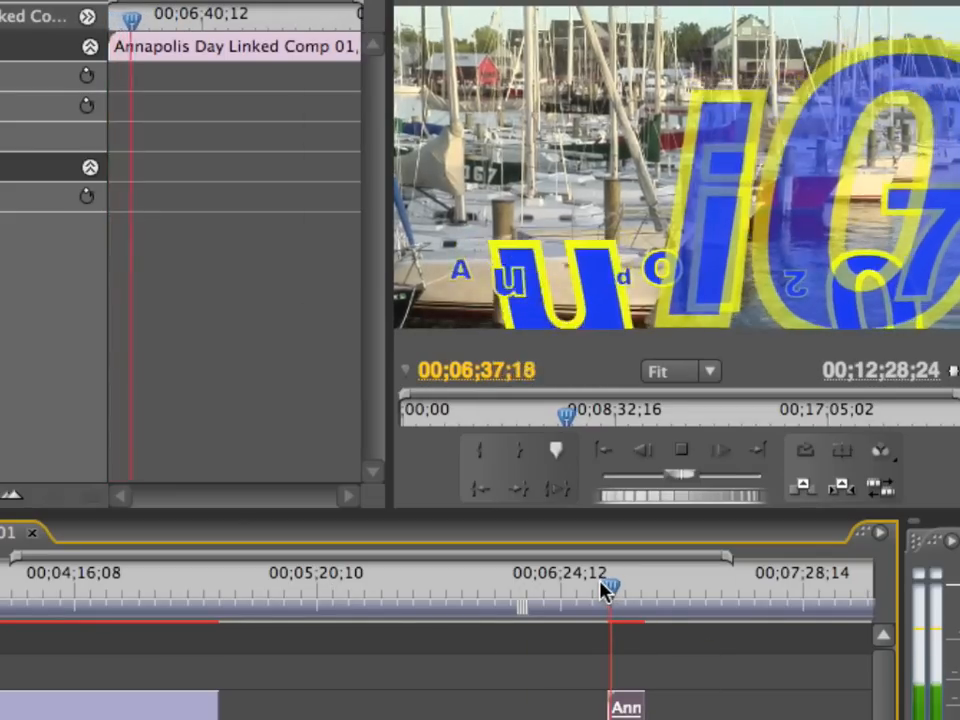
pyautogui.moveTo(610, 585); pyautogui.dragTo(620, 585)
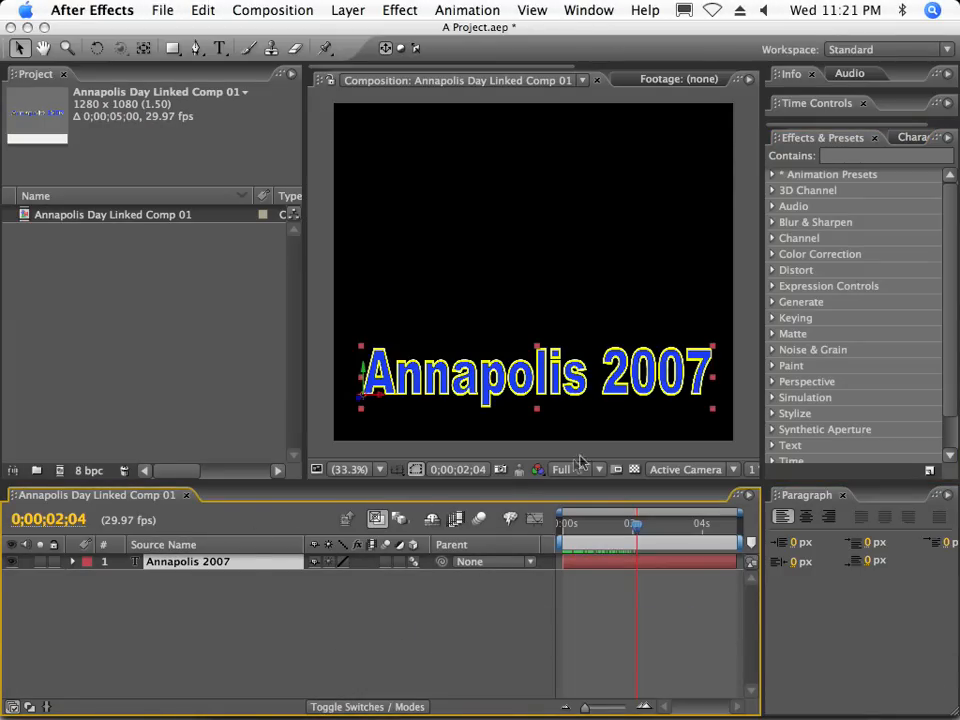
pyautogui.moveTo(818, 263)
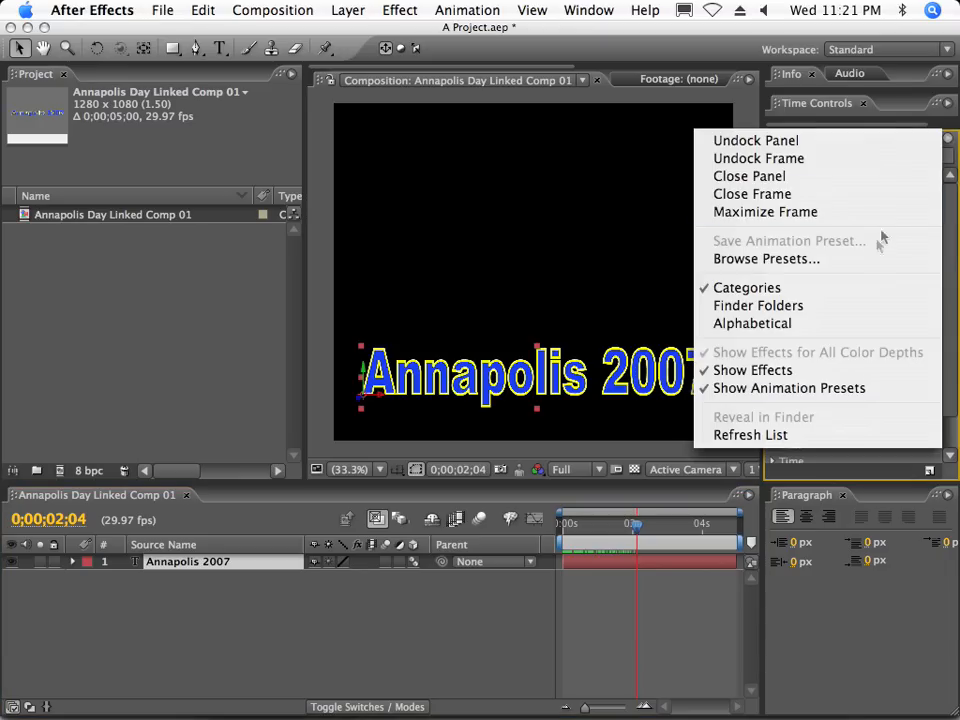
# Open After Effects' animation presets folder in Adobe Bridge using Browse Presets.
pyautogui.click(767, 258)
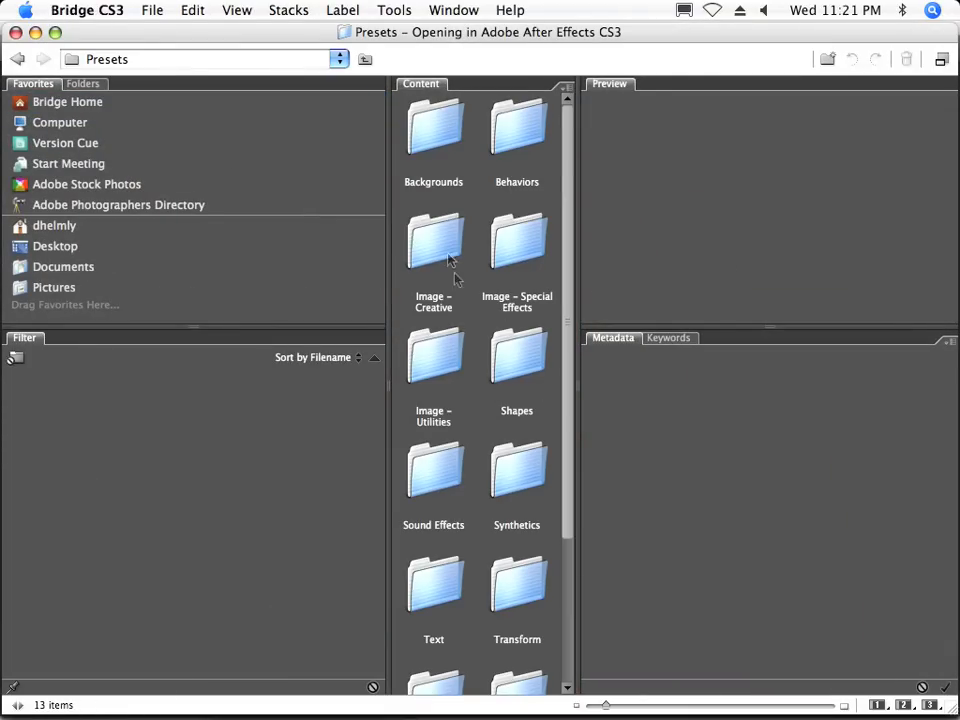
# Open the Backgrounds presets folder in Bridge's Presets content panel.
pyautogui.doubleClick(433, 130)
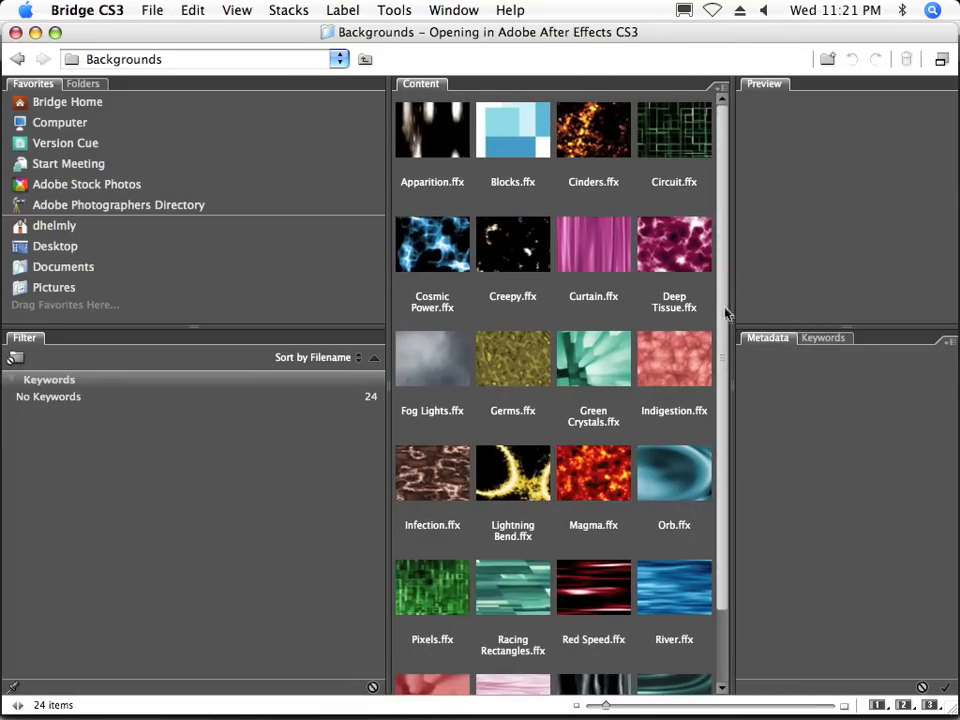
pyautogui.click(673, 587)
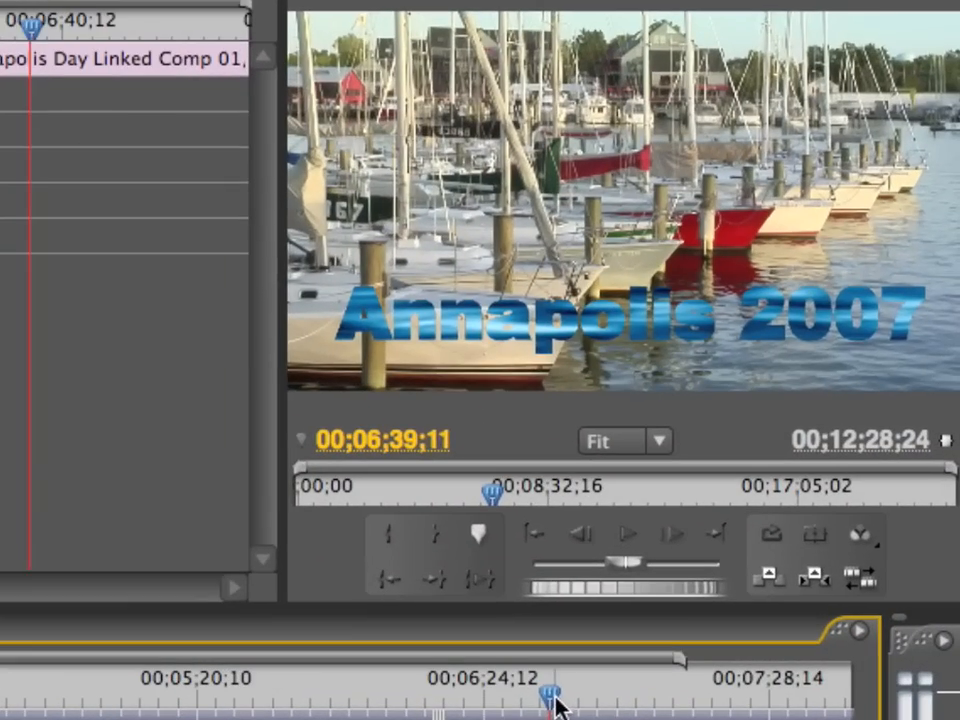
# Scrub across the linked comp clip to preview the blue metallic Annapolis 2007 title.
pyautogui.moveTo(548, 692); pyautogui.dragTo(538, 692)
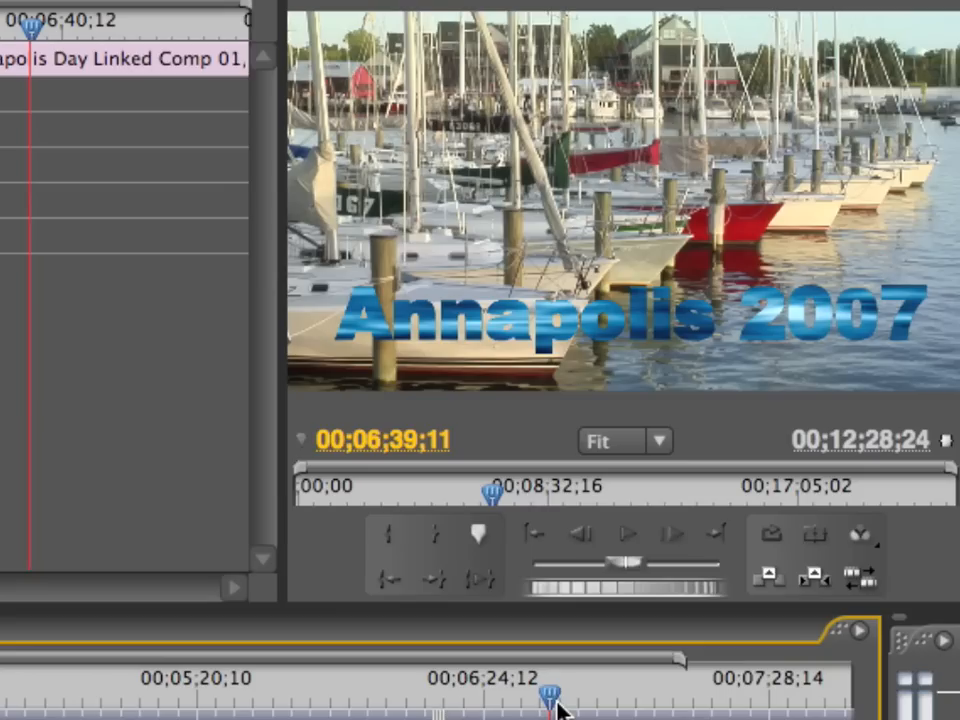
pyautogui.moveTo(550, 692); pyautogui.dragTo(535, 692)
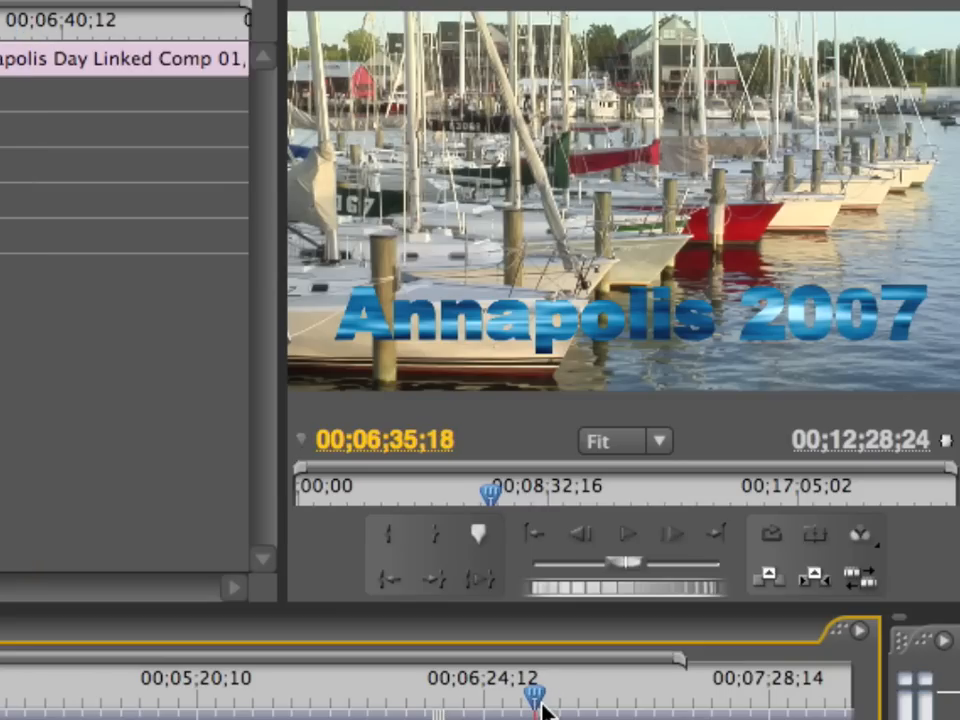
pyautogui.click(627, 534)
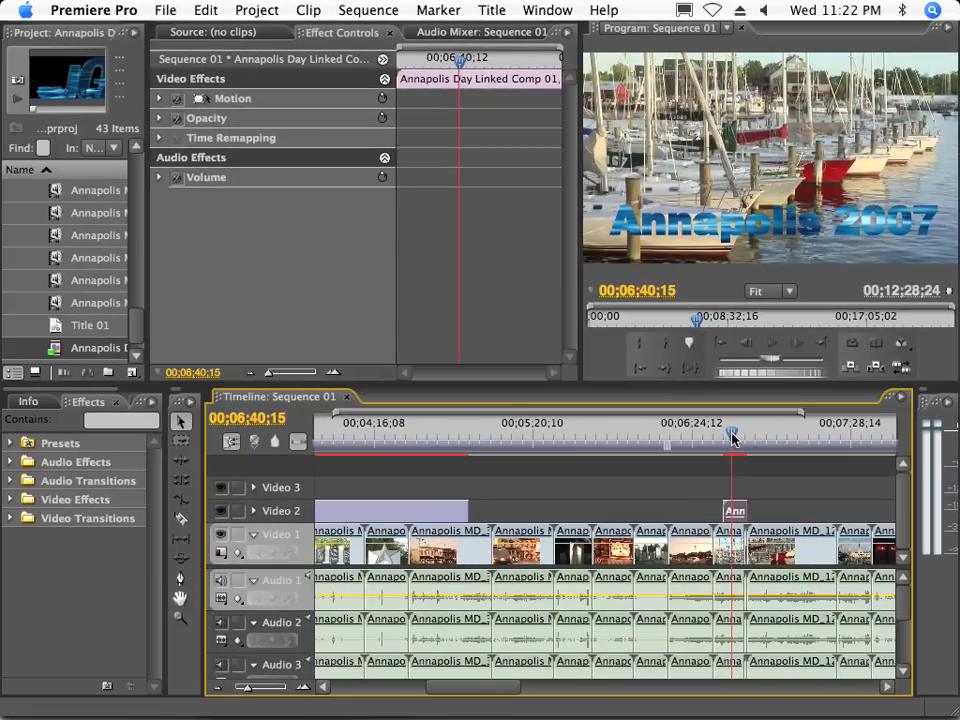
pyautogui.click(165, 10)
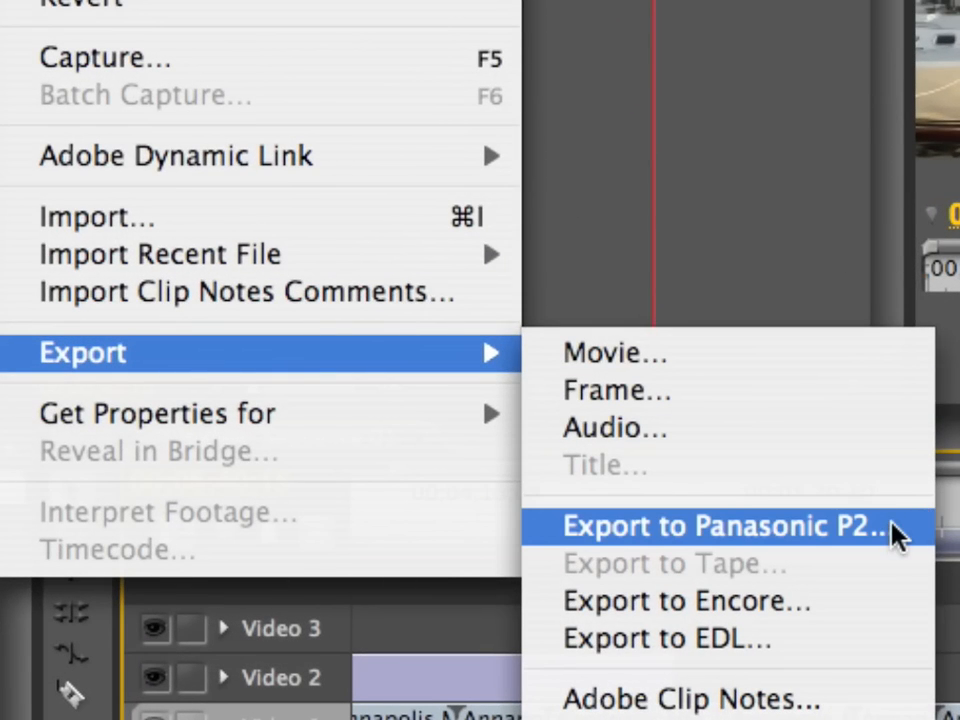
# Export Sequence 01 to Panasonic P2/MXF with the Desktop as the destination folder.
pyautogui.click(723, 525)
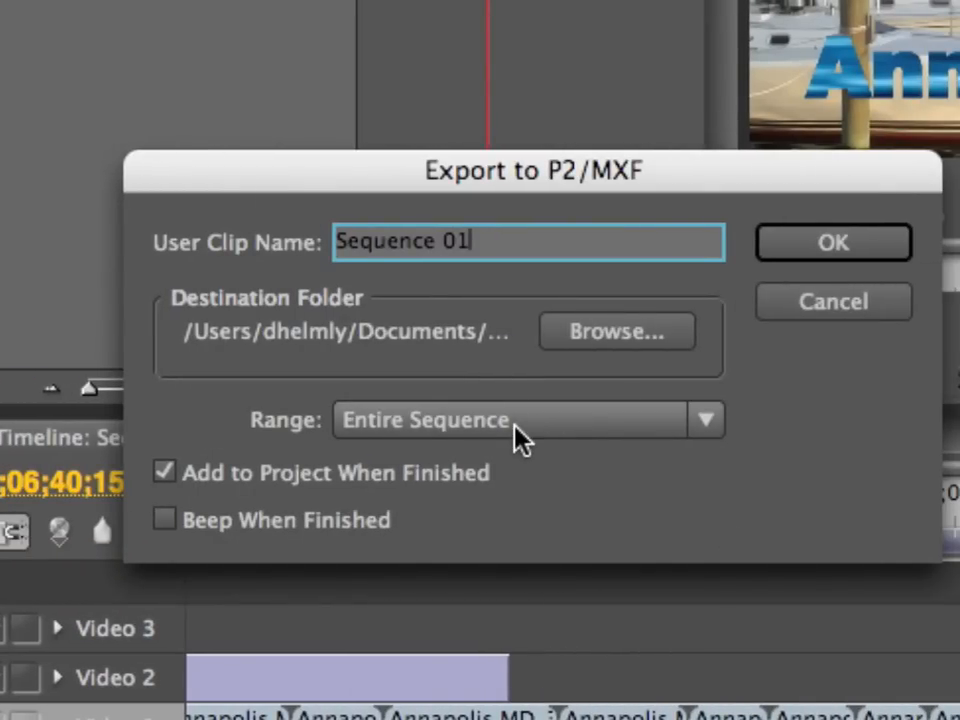
pyautogui.click(616, 331)
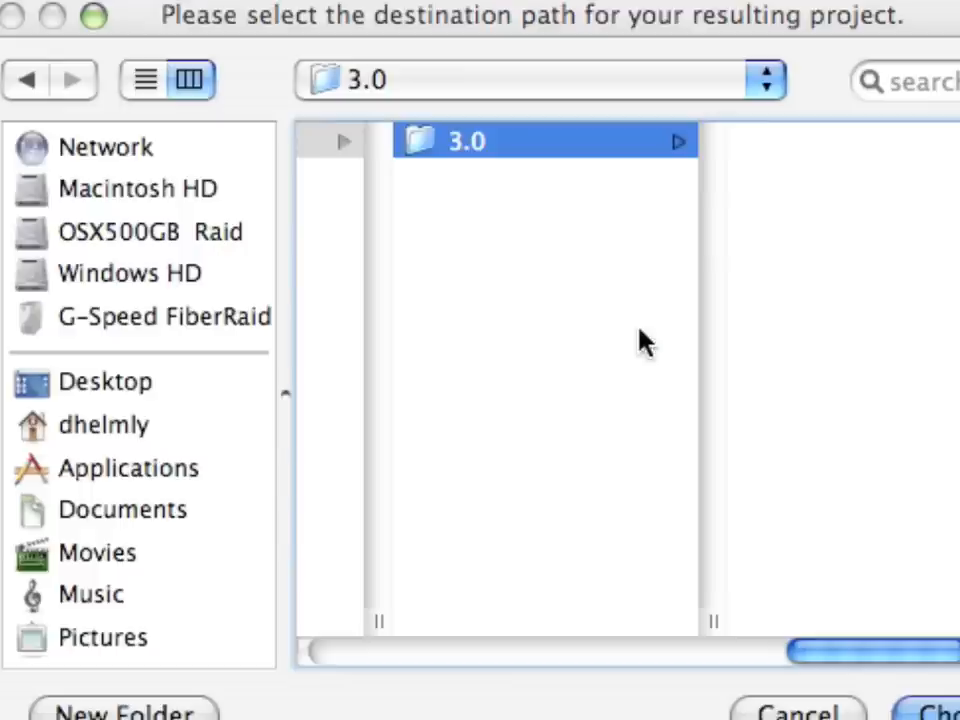
pyautogui.click(105, 381)
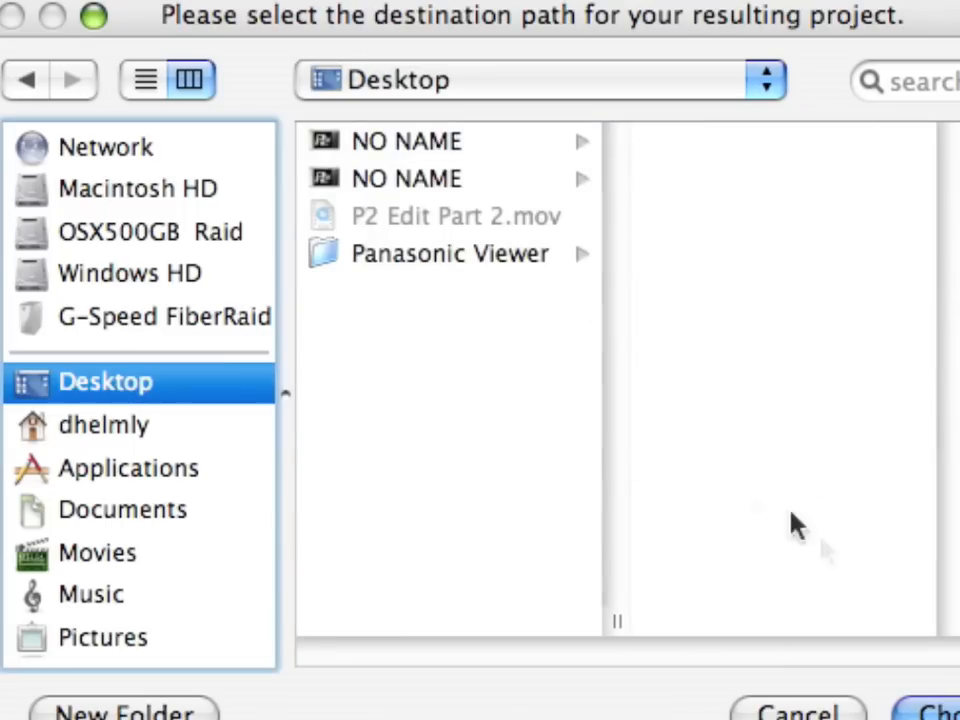